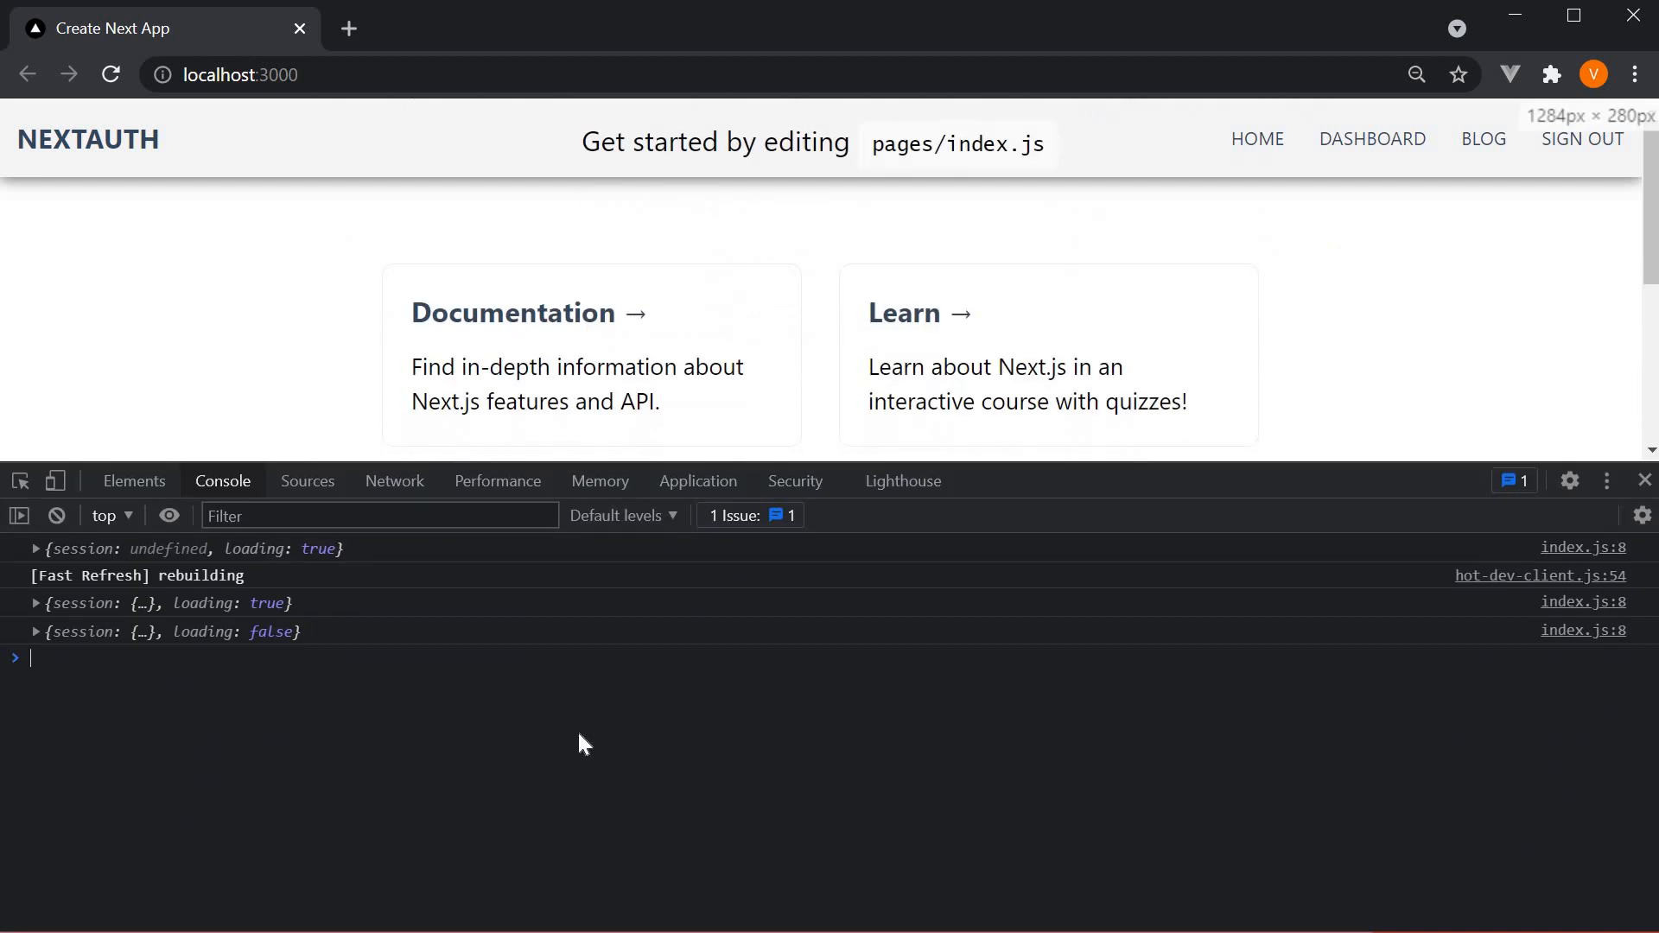
mouse_move(85, 773)
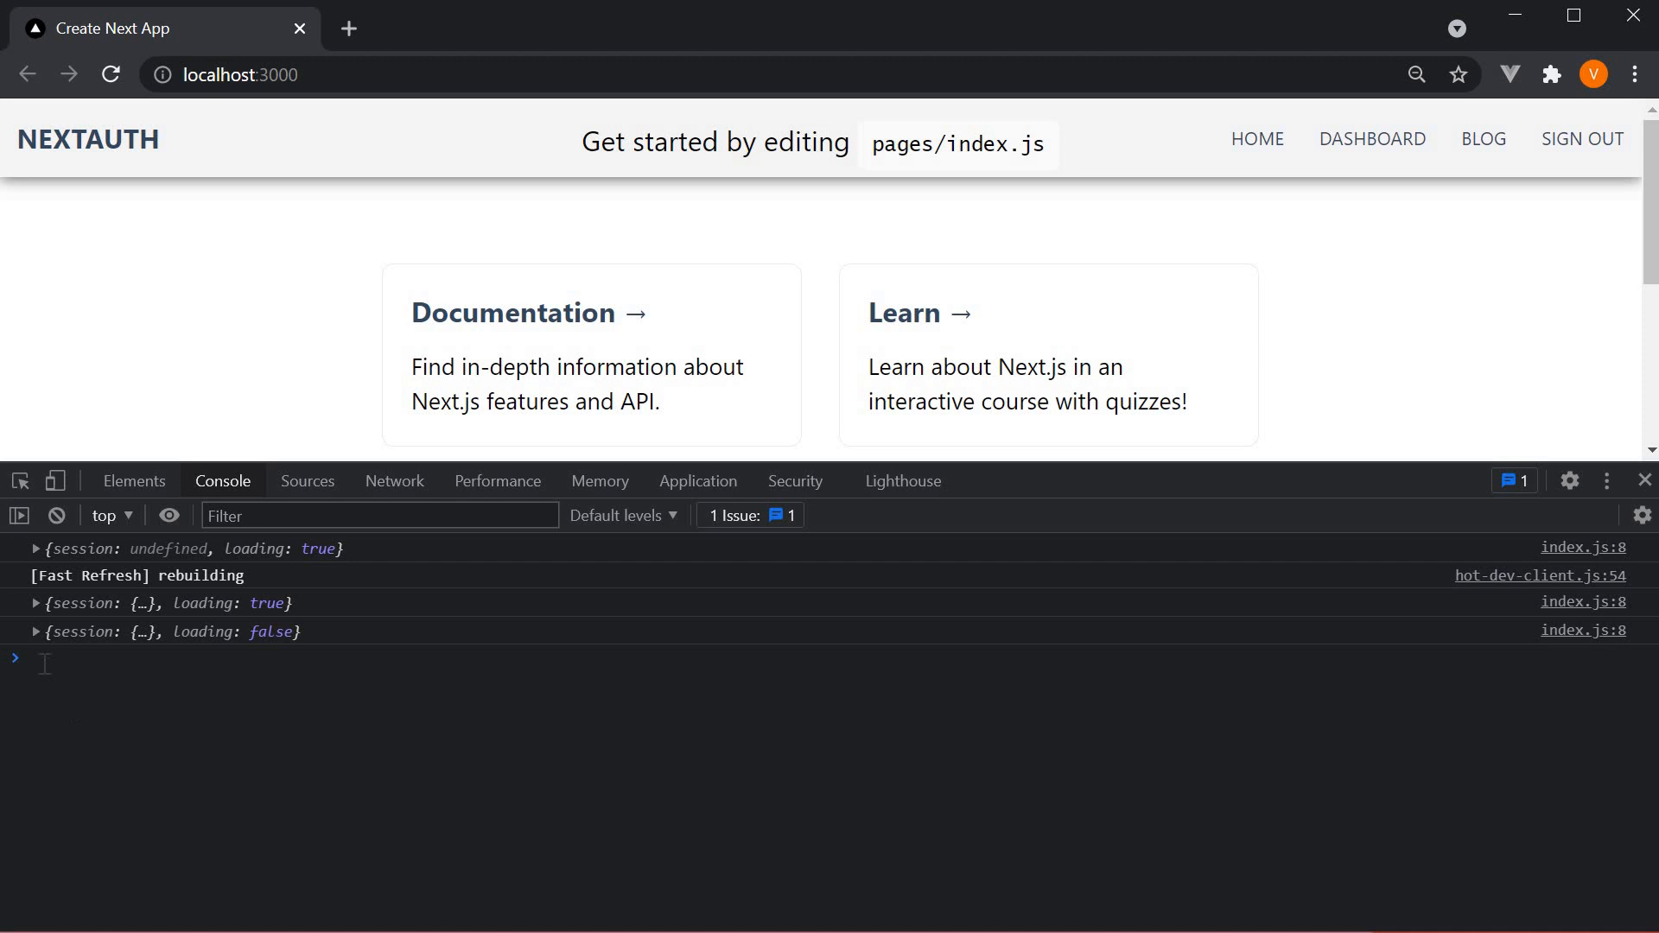
- Expand the logged session object and its user to show expiry, name, email and image
left_click(35, 632)
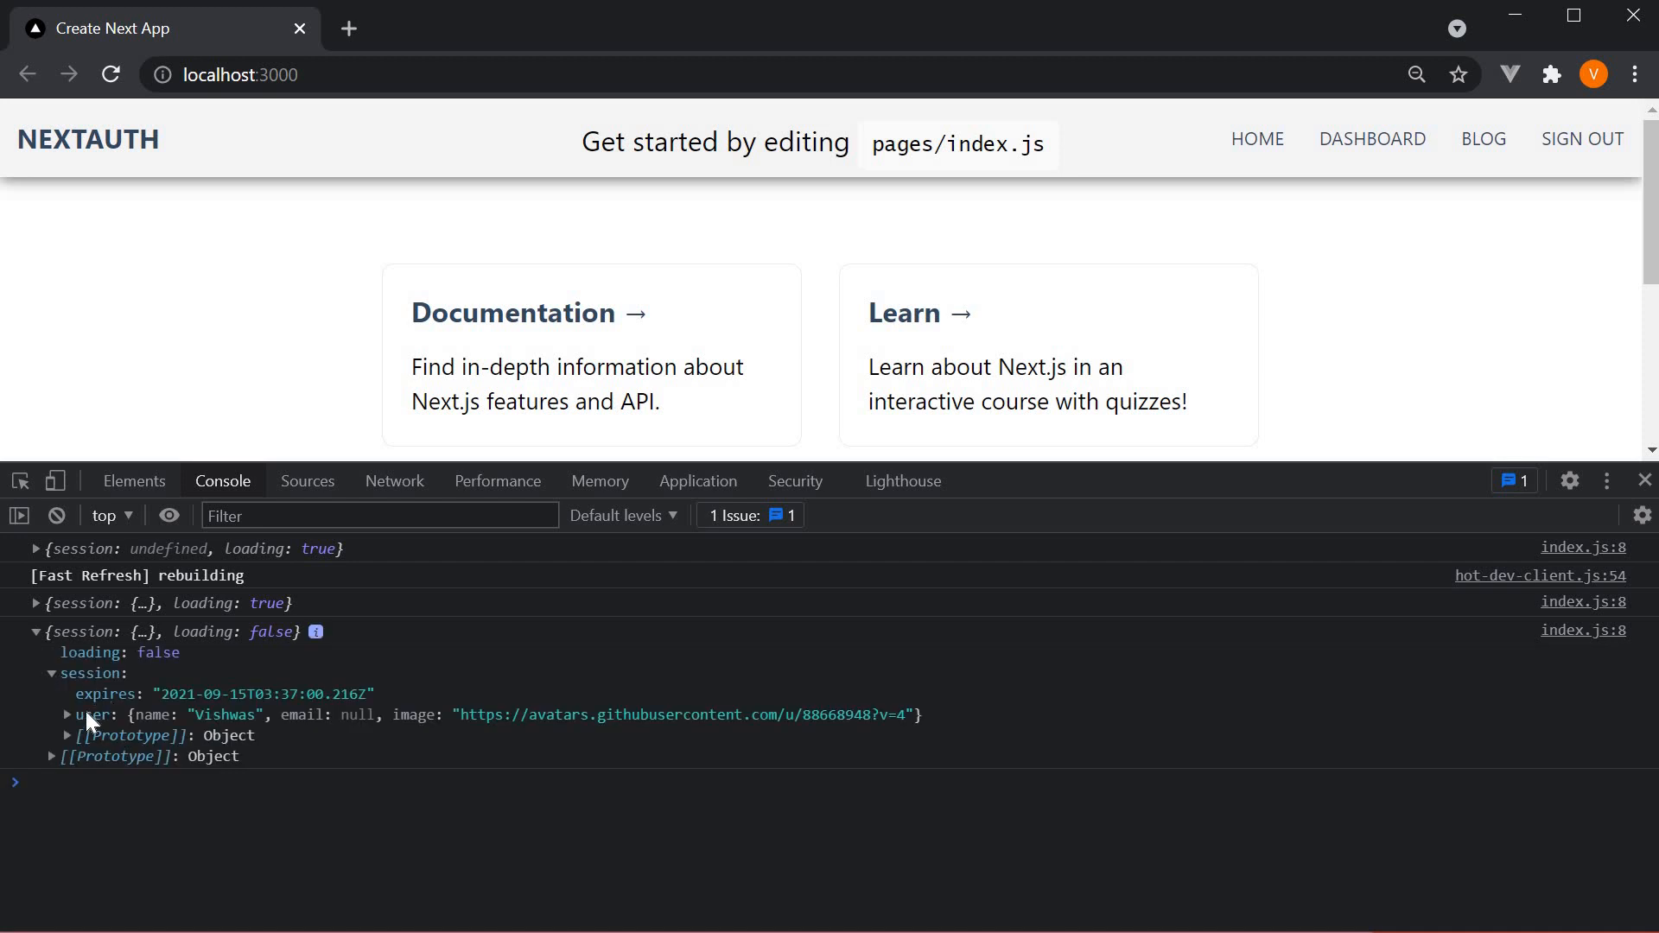
left_click(66, 714)
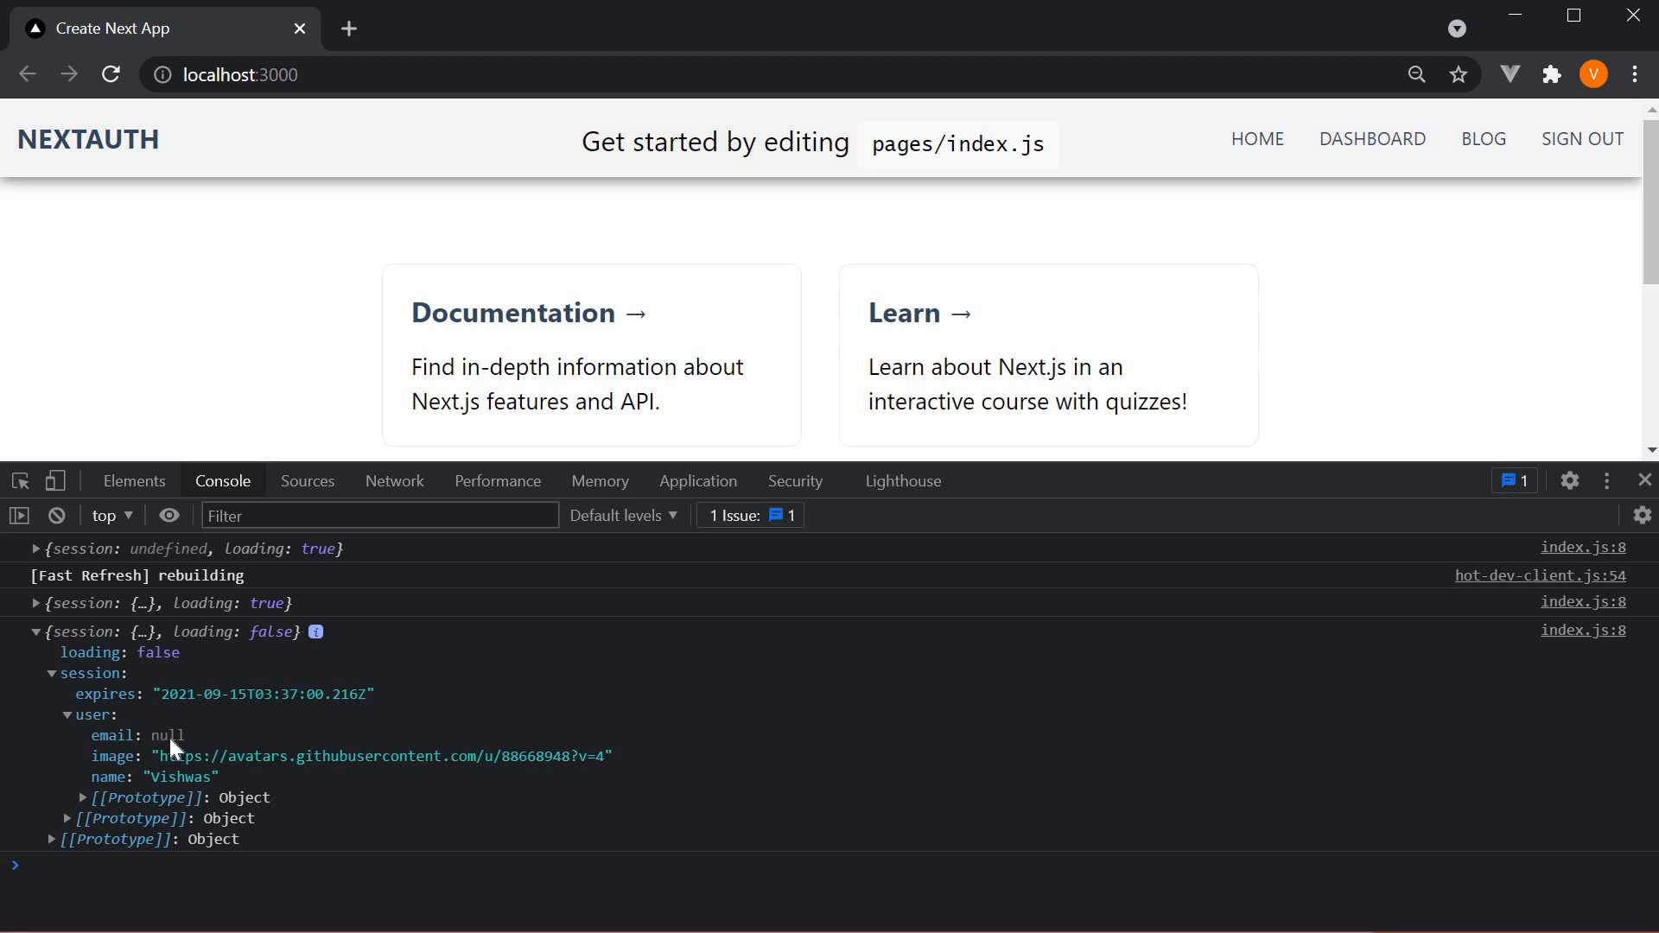
mouse_move(127, 778)
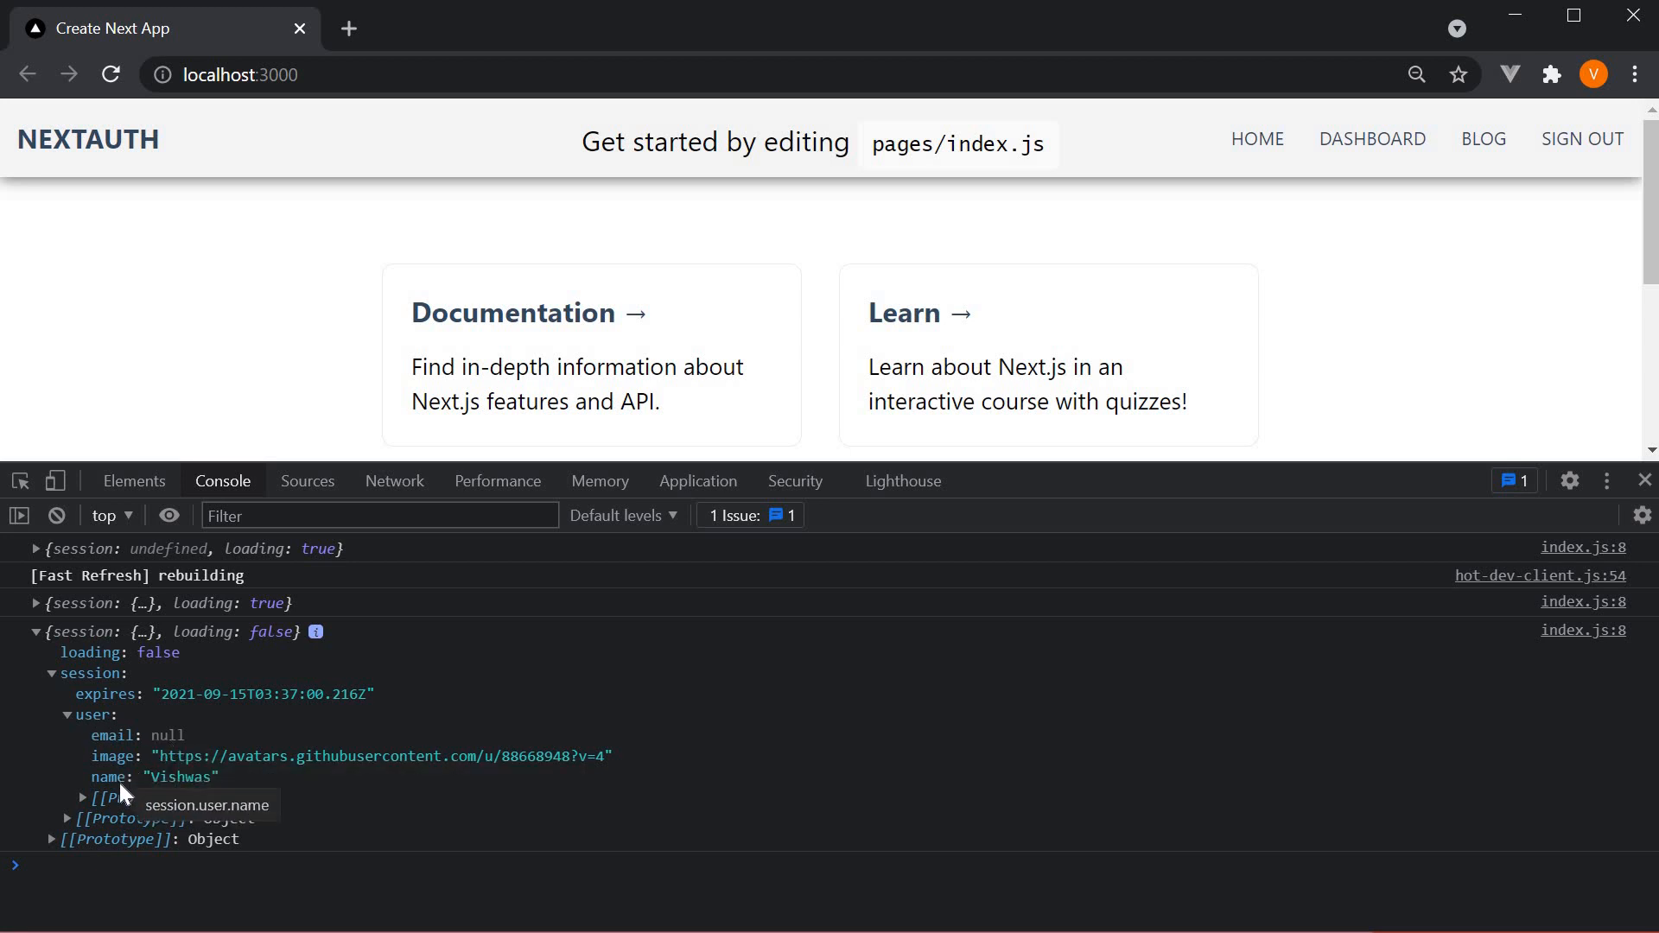
mouse_move(302, 780)
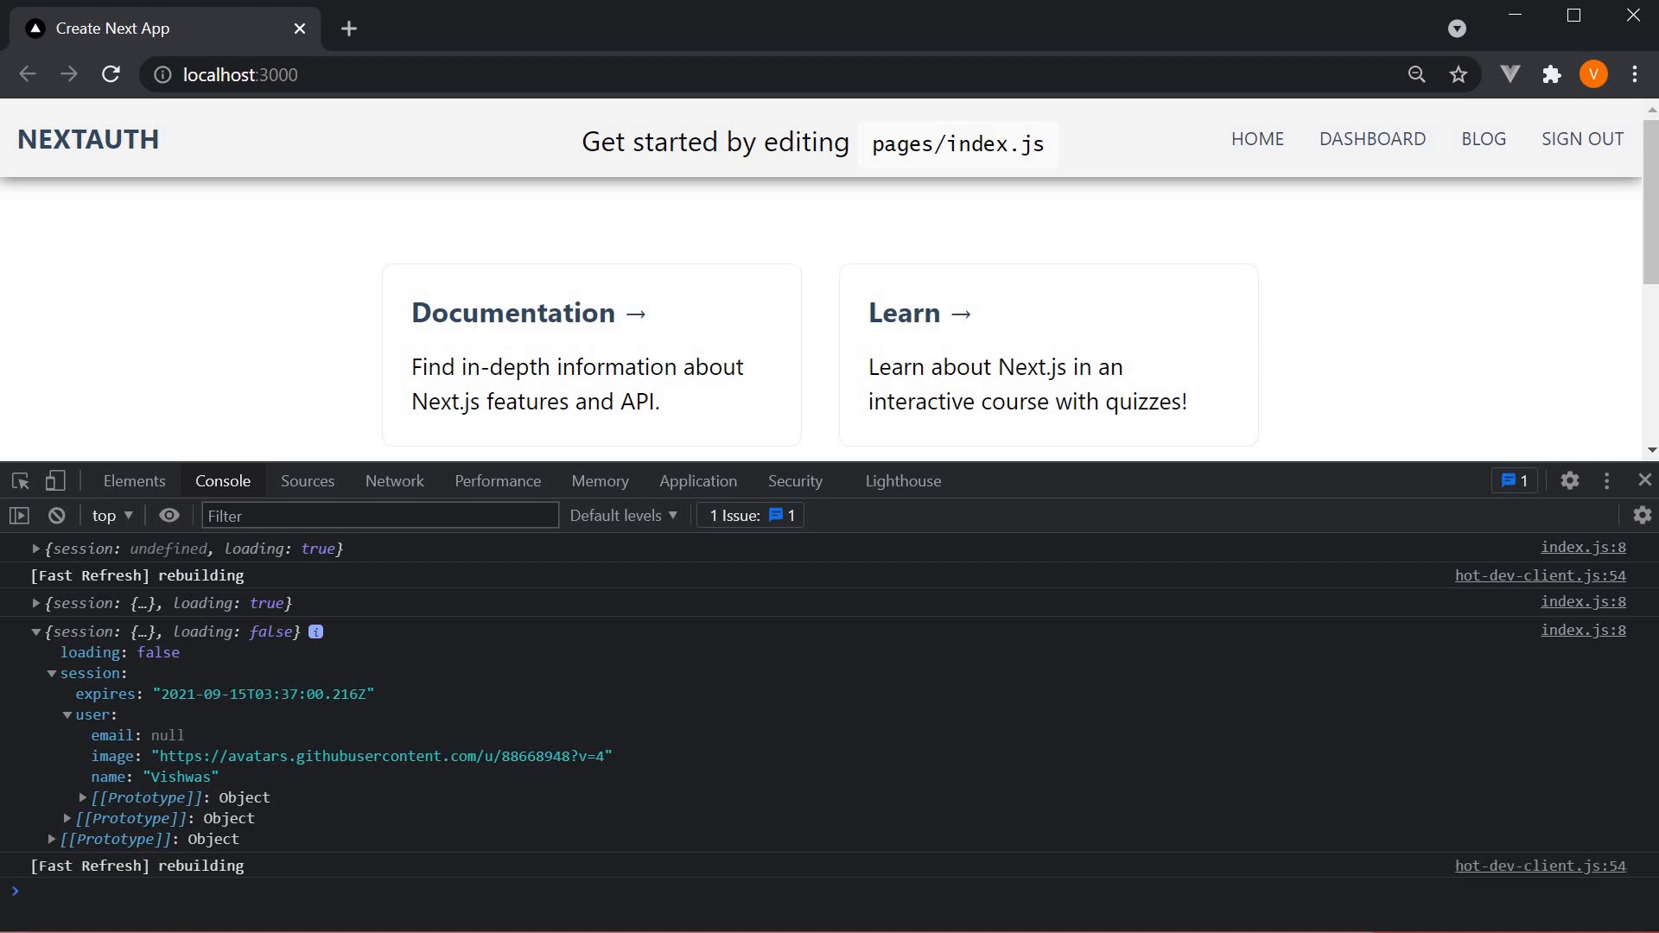
mouse_move(306, 782)
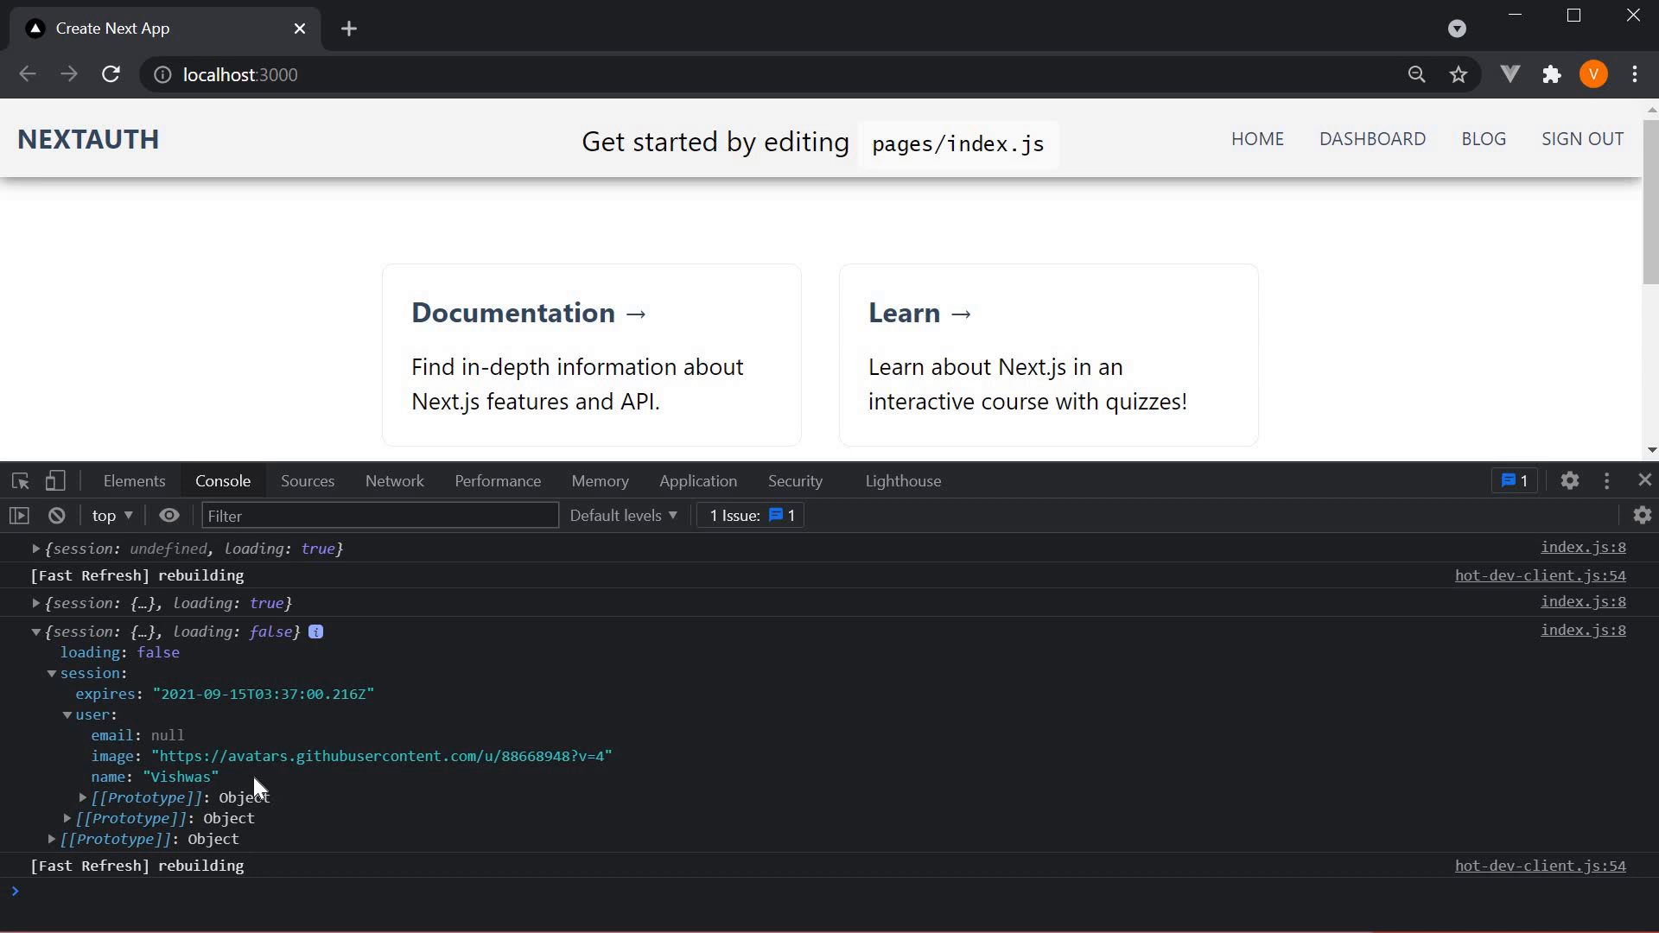
mouse_move(267, 791)
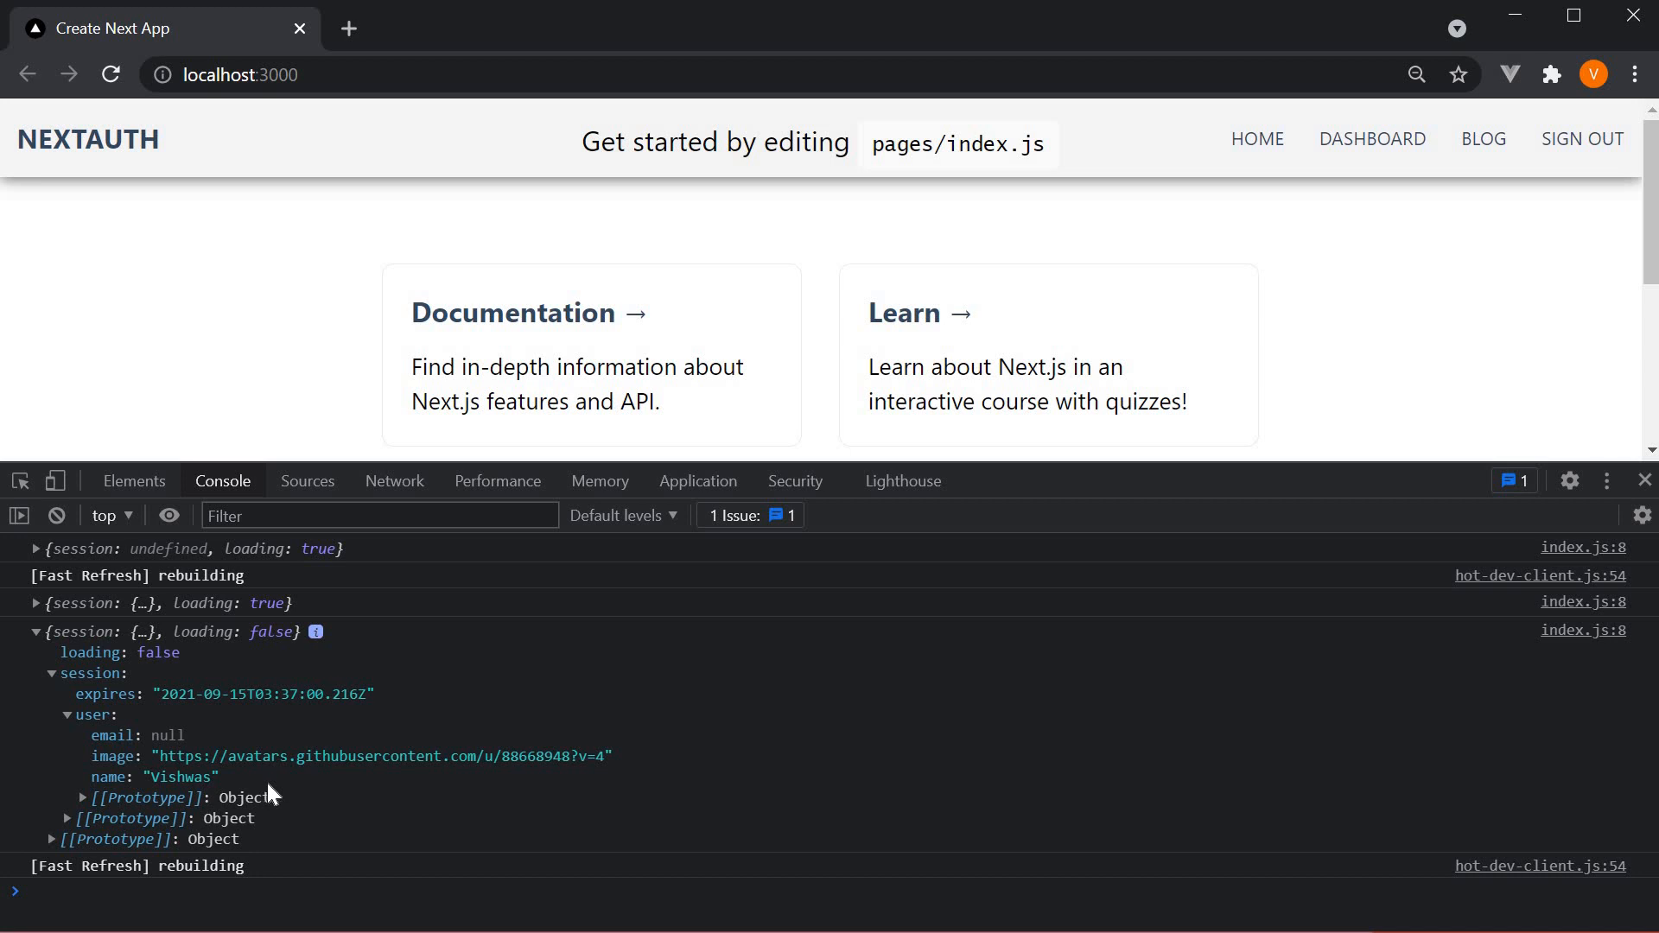
mouse_move(136, 763)
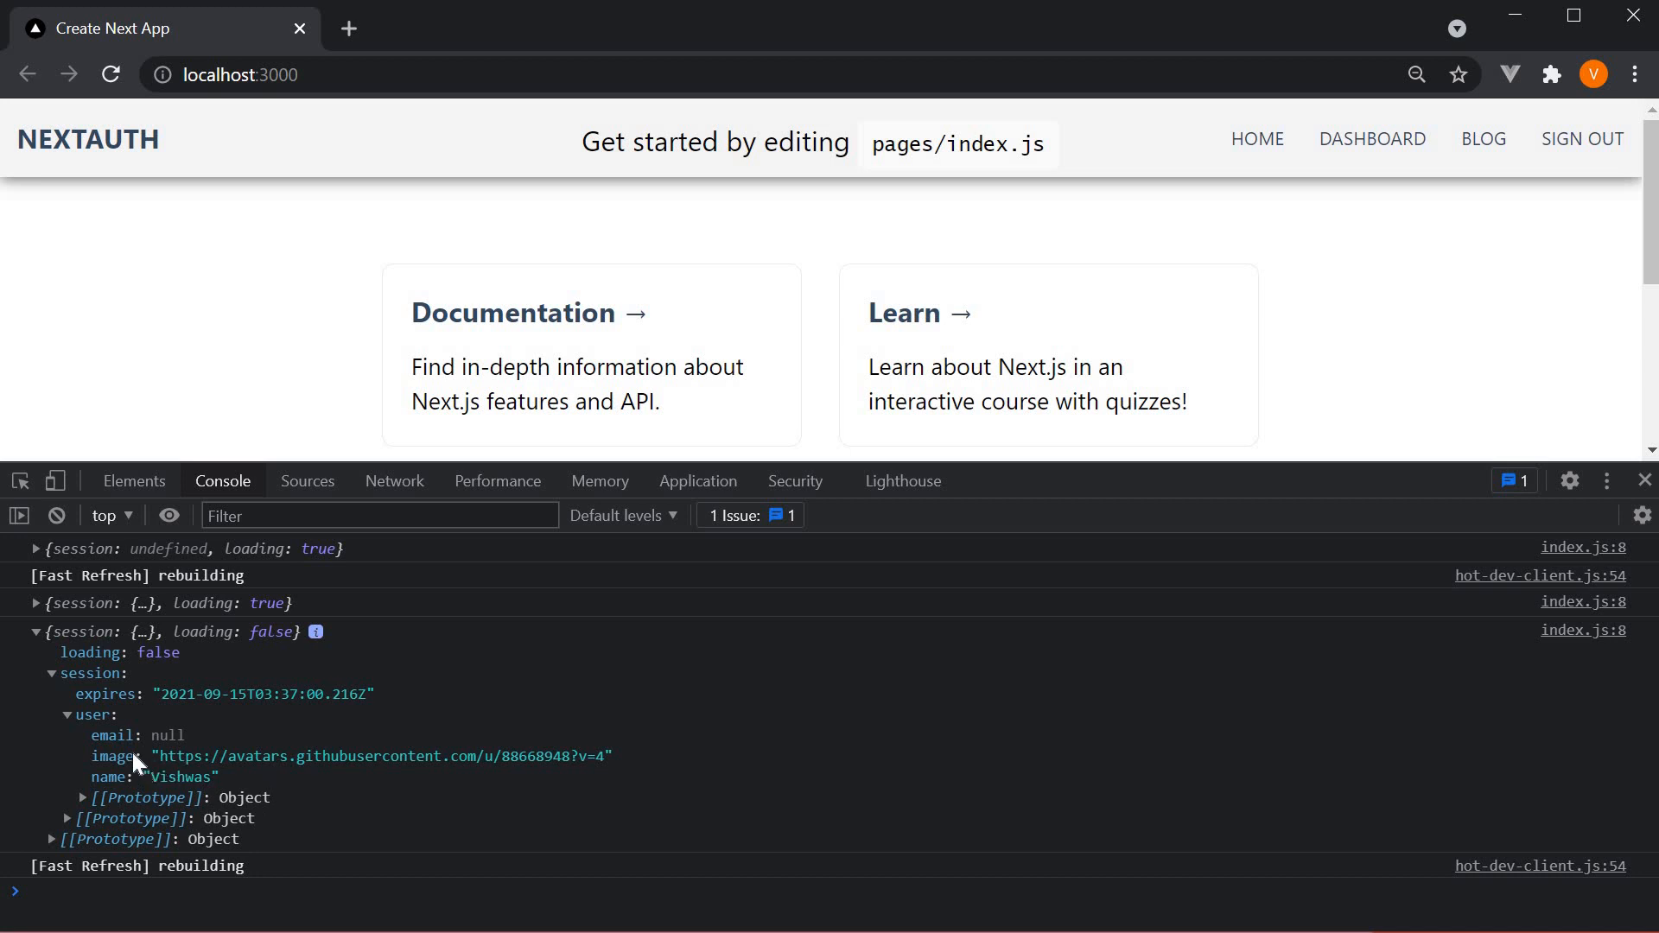
mouse_move(311, 823)
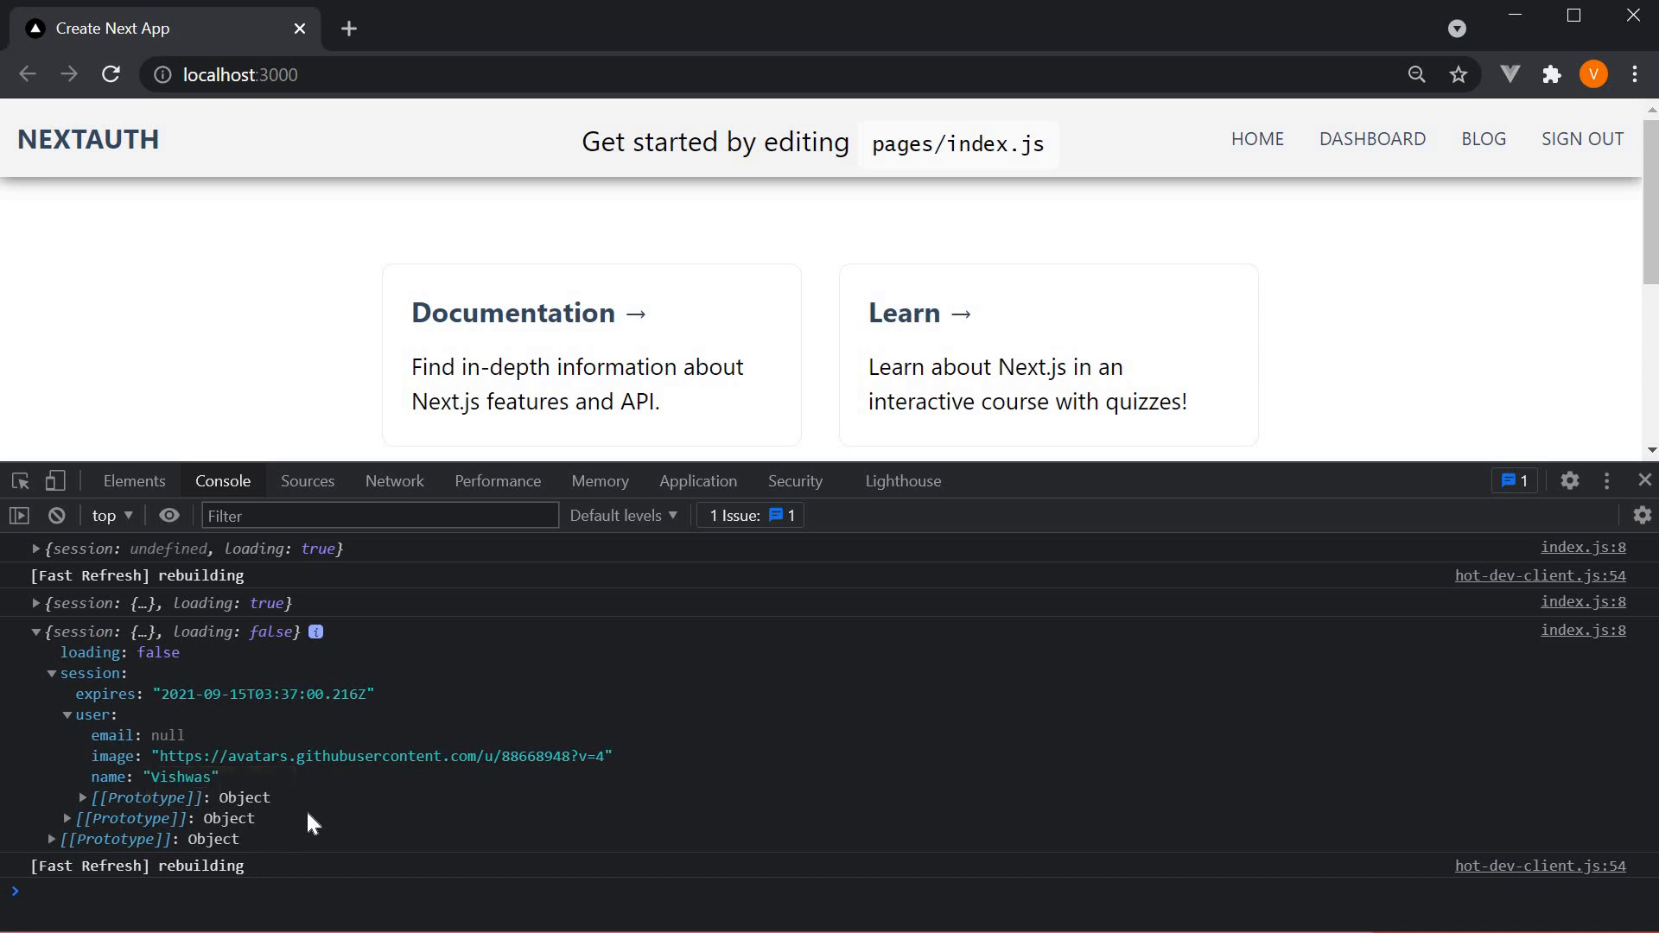
mouse_move(329, 821)
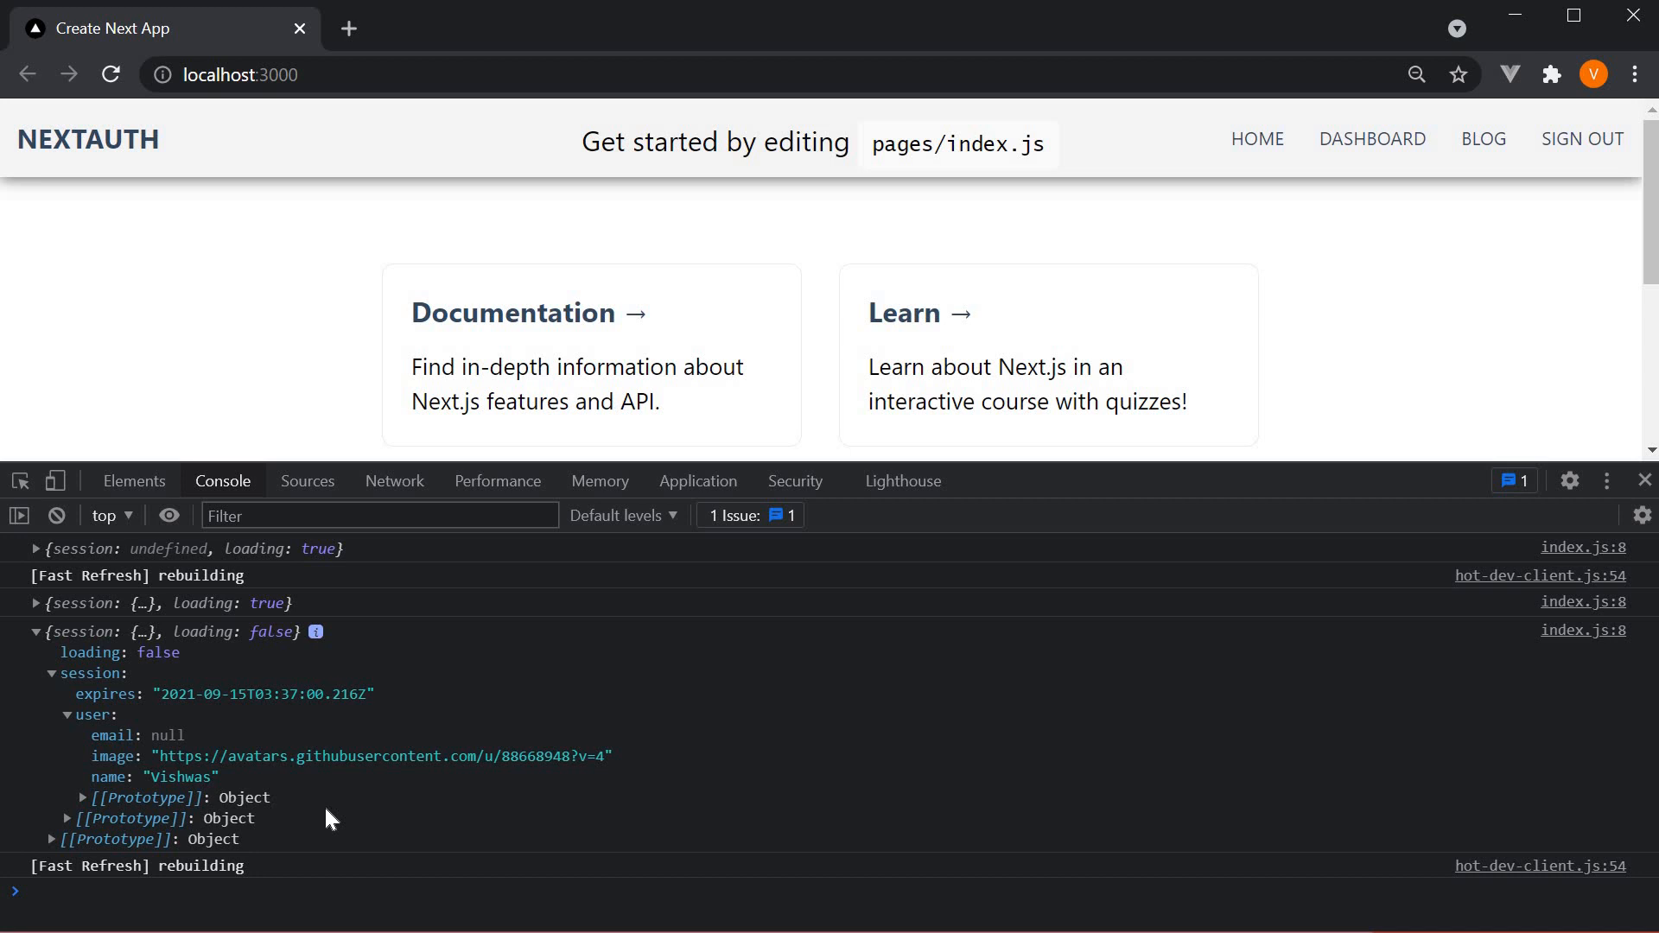
mouse_move(311, 795)
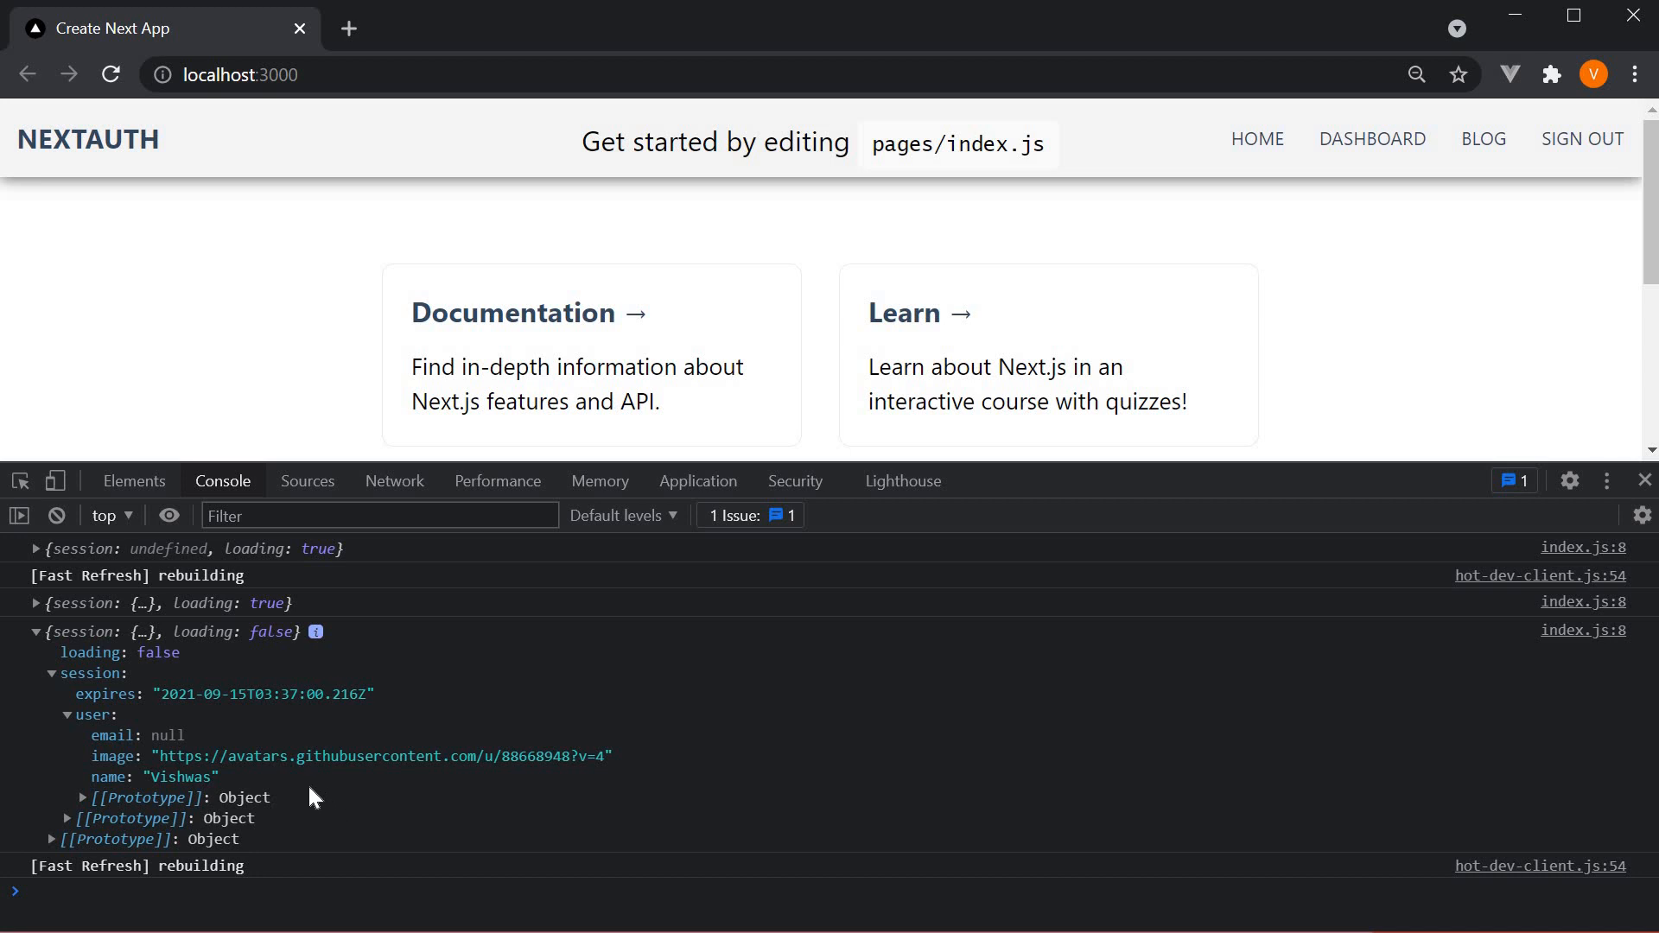
mouse_move(182, 678)
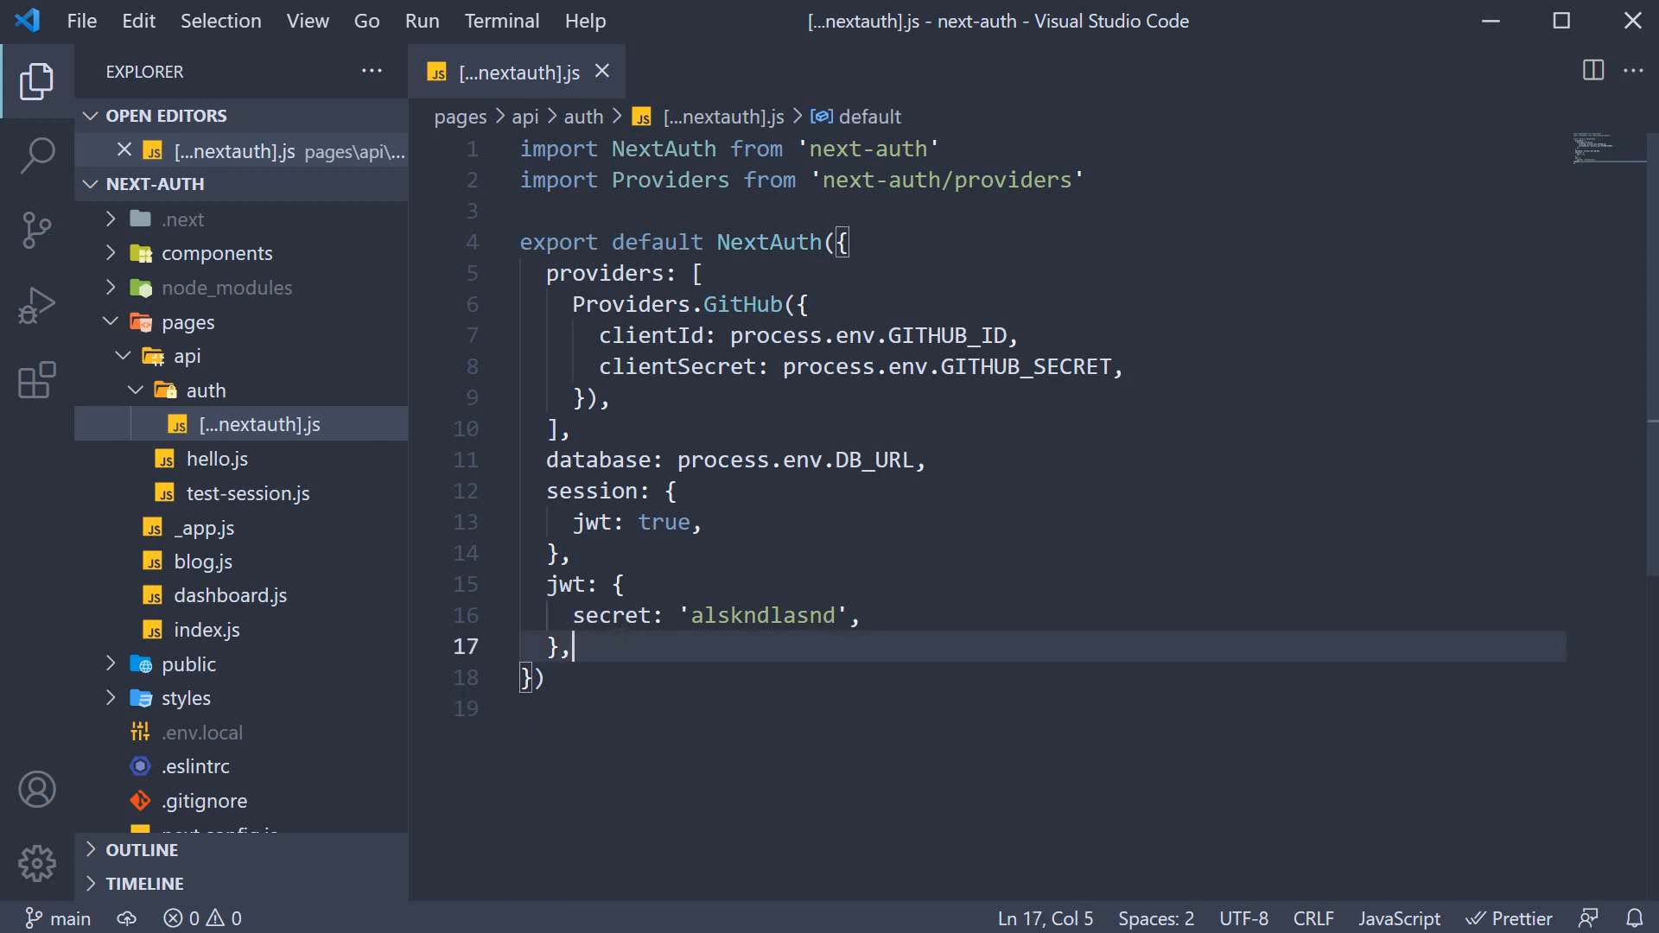
- Add a callbacks object with async jwt(token, user) setting token.id = user.id, returning token
type("callbacks")
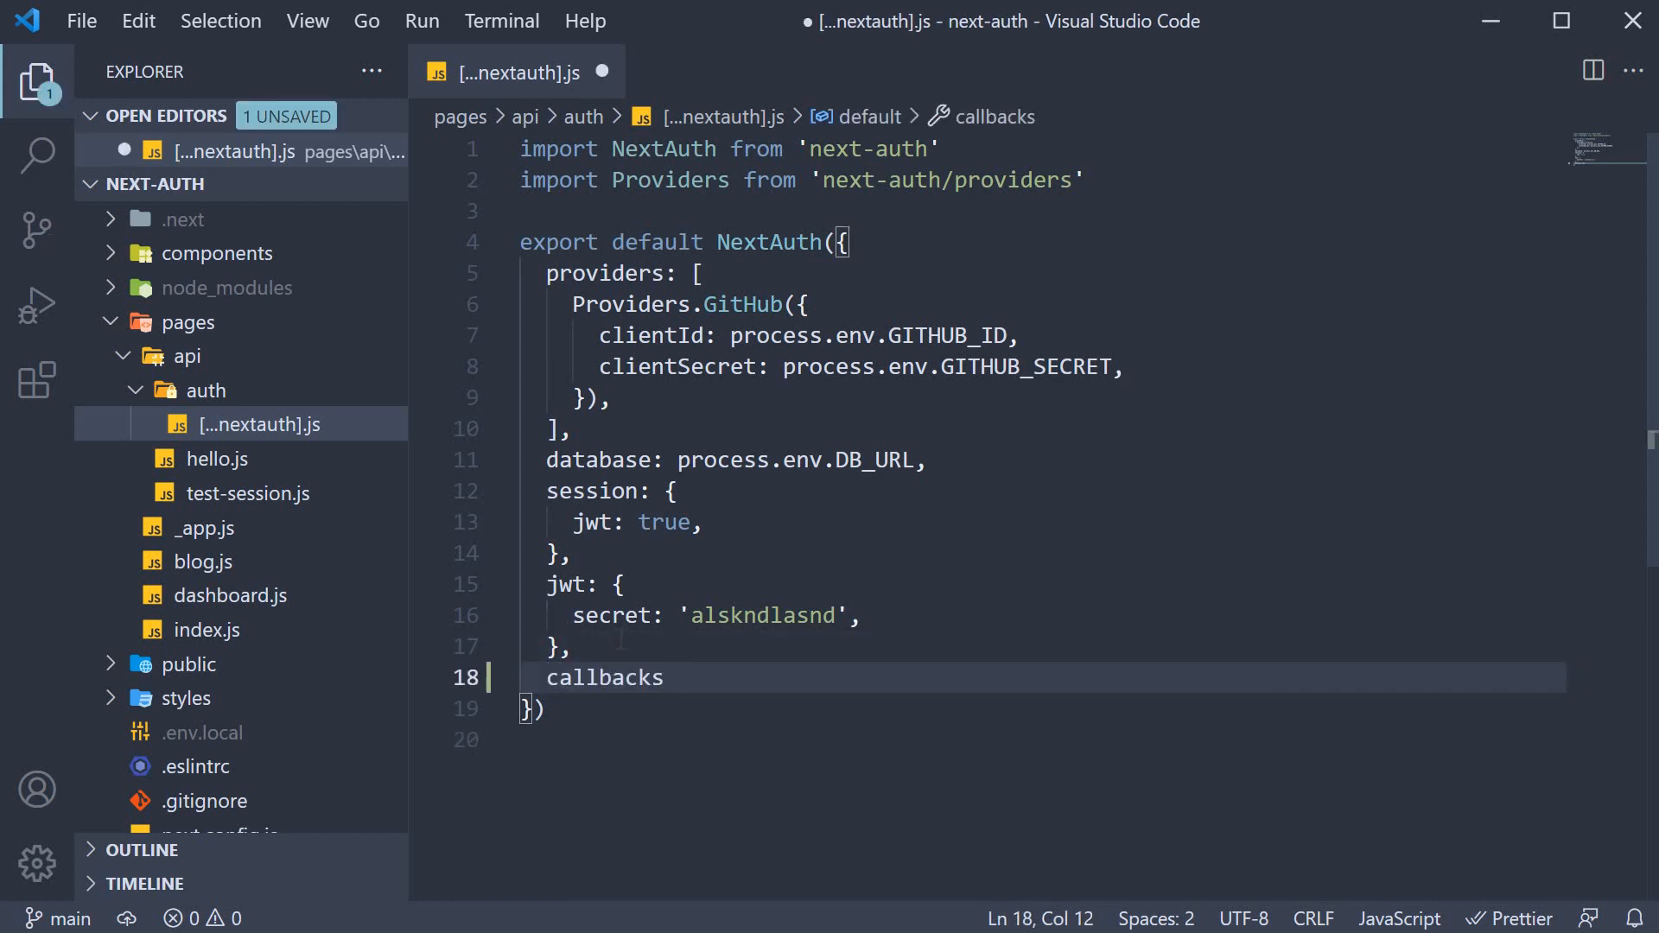
type(": {}")
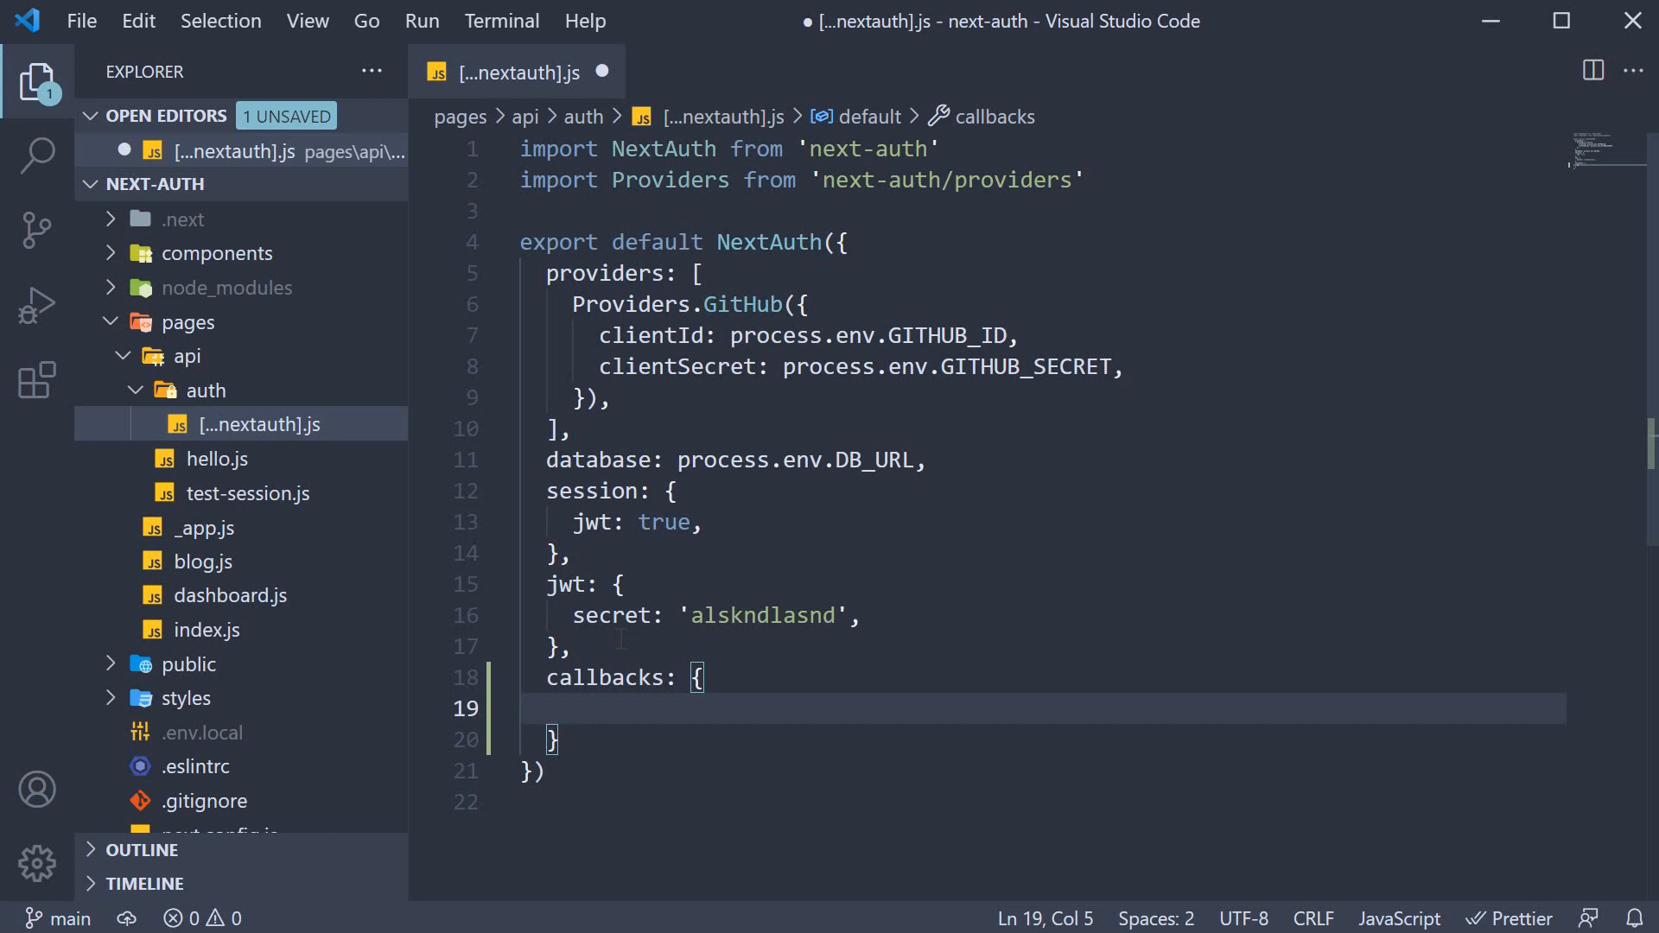
type("async")
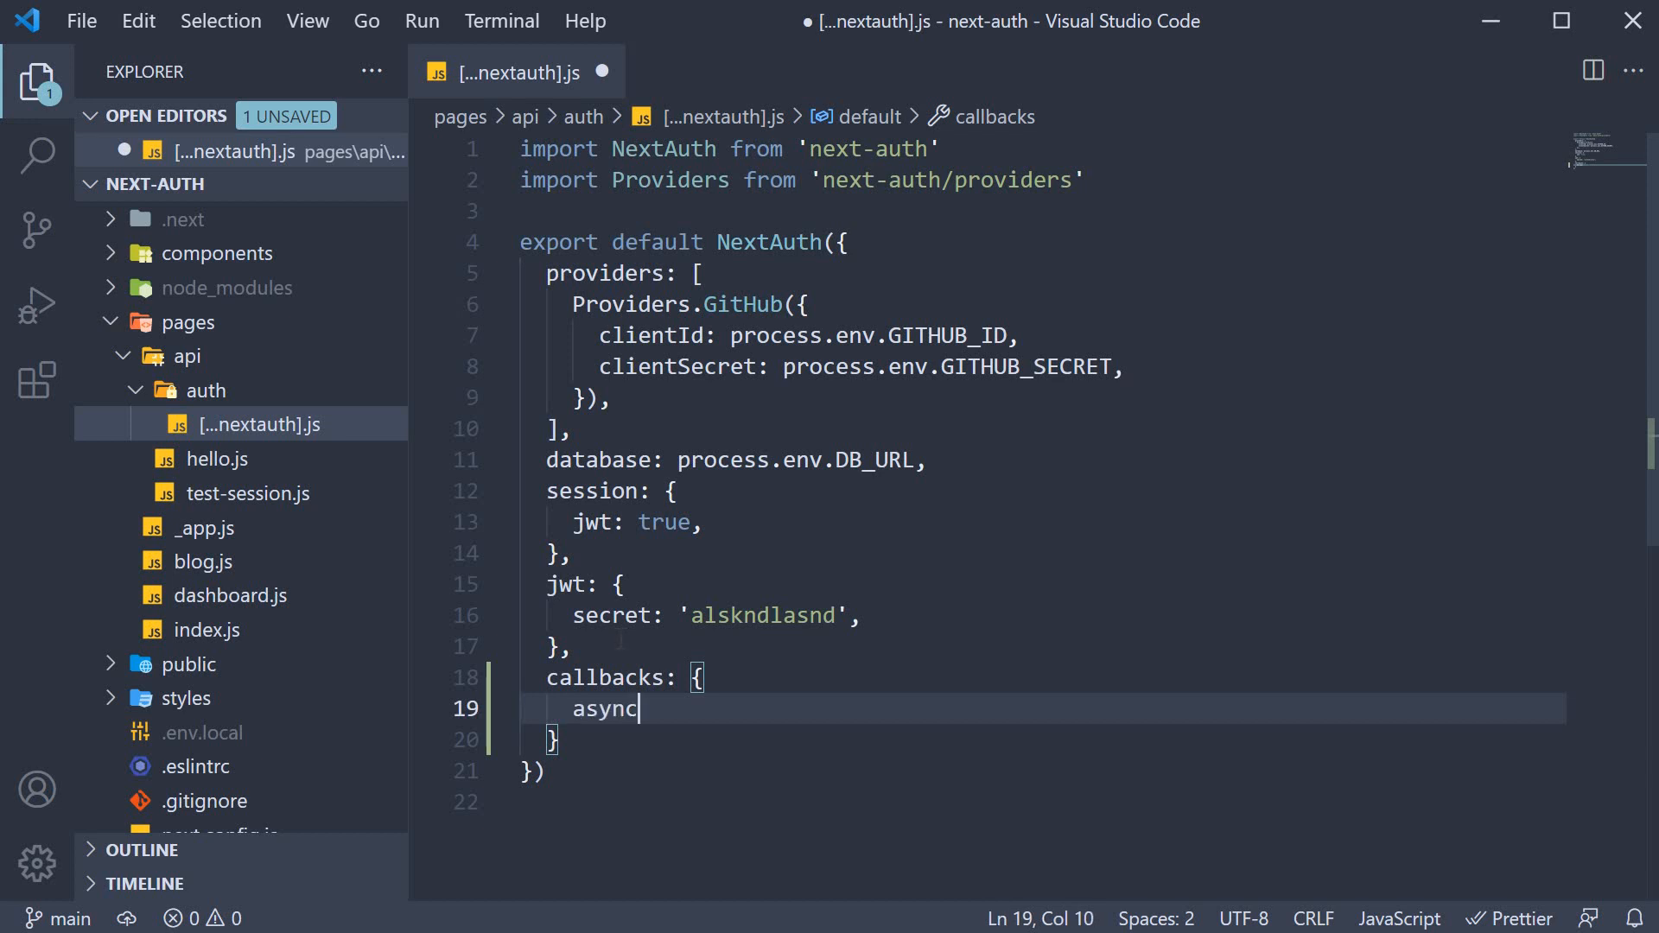
type("jwt()")
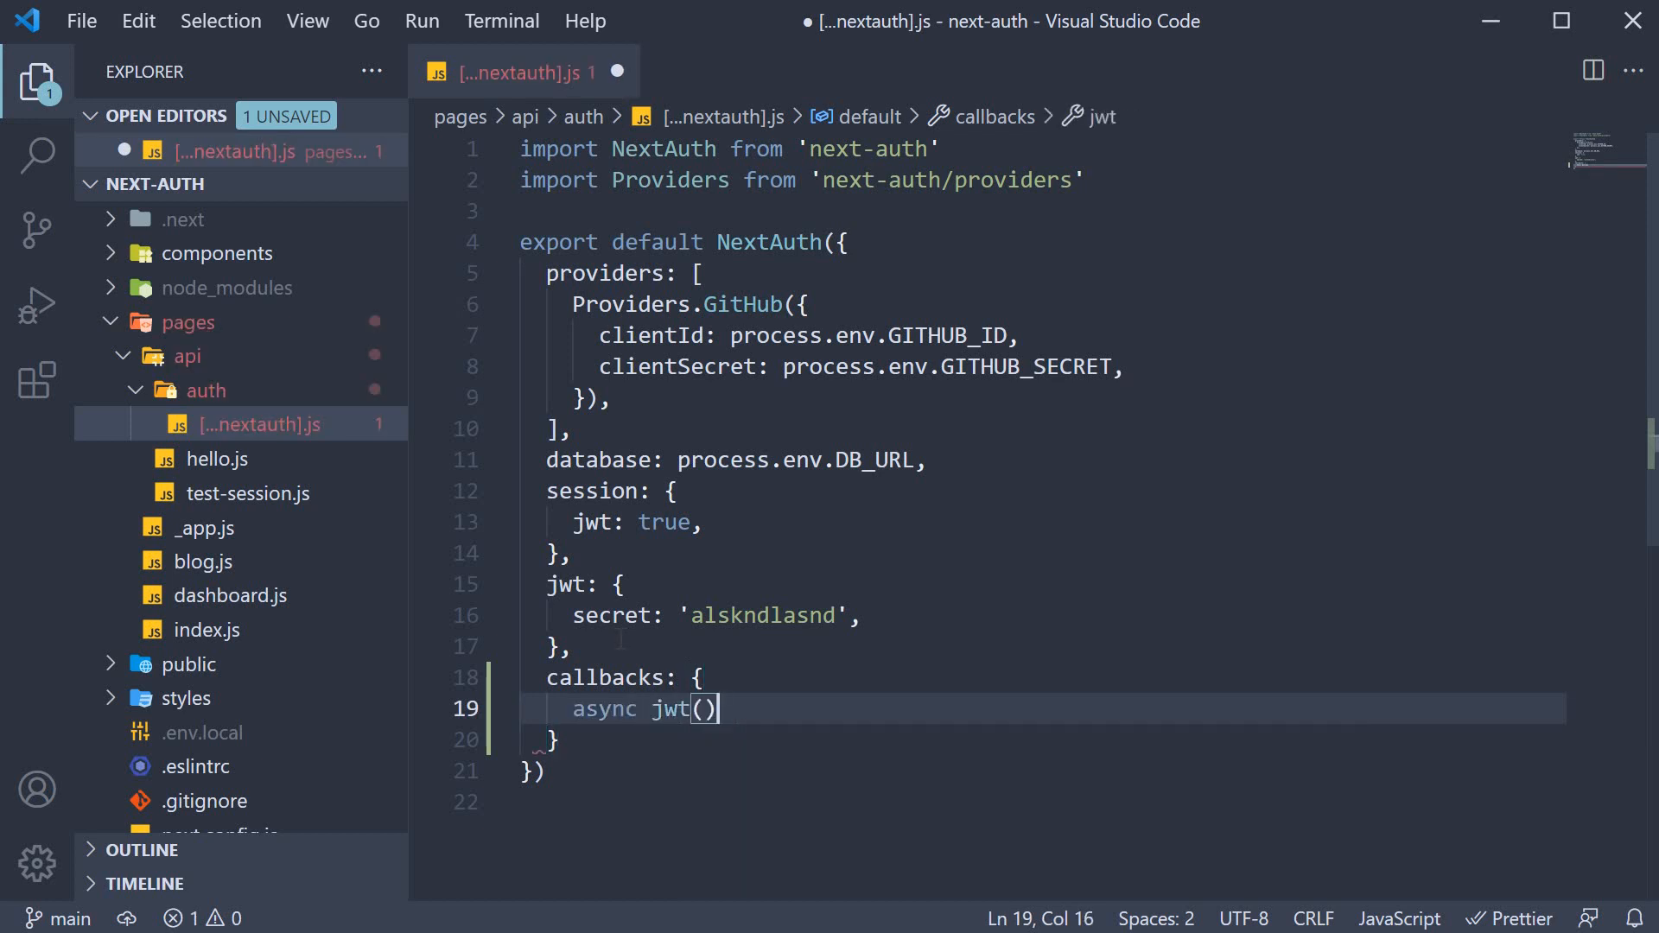
type("{")
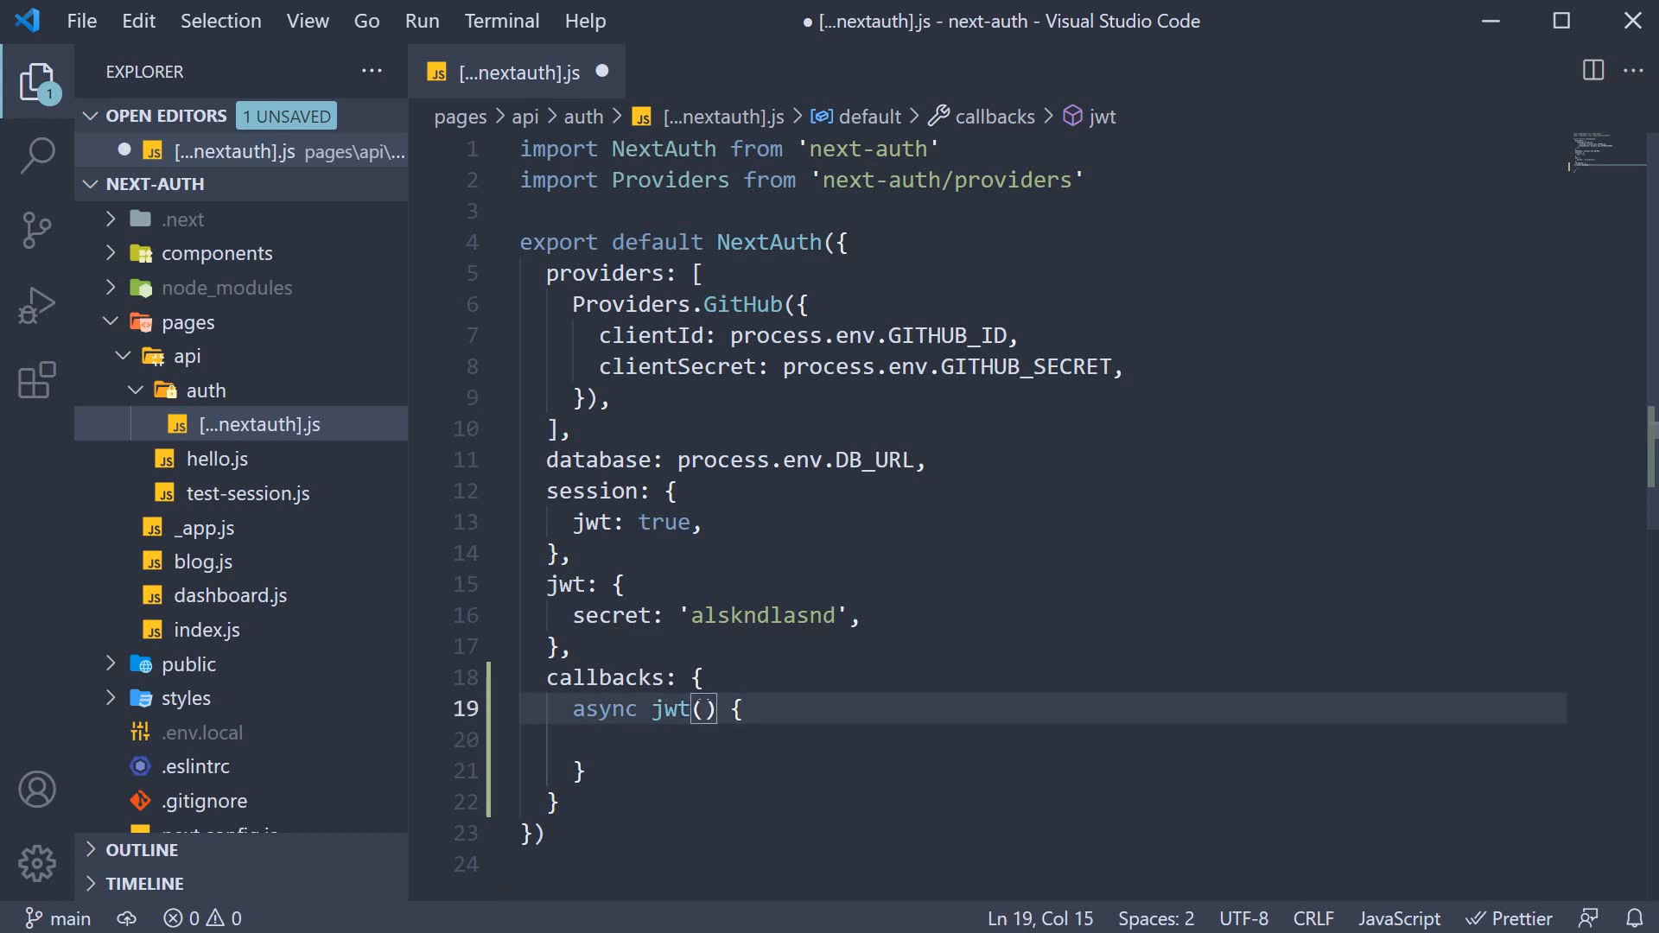
type("tokn, user")
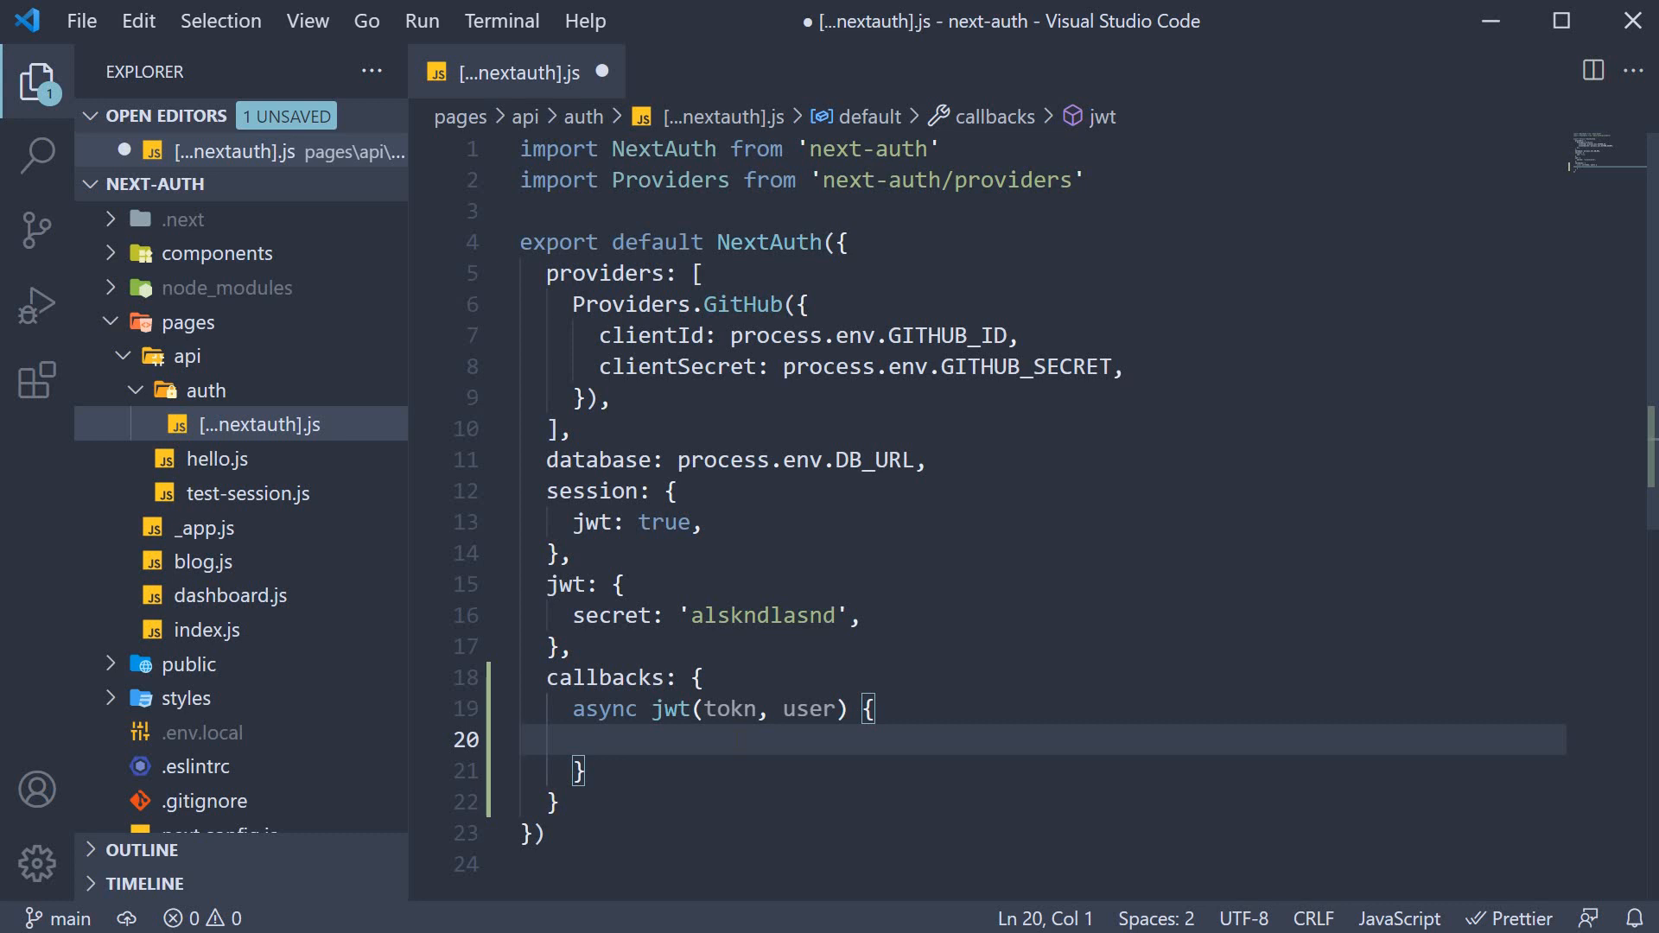
type("if")
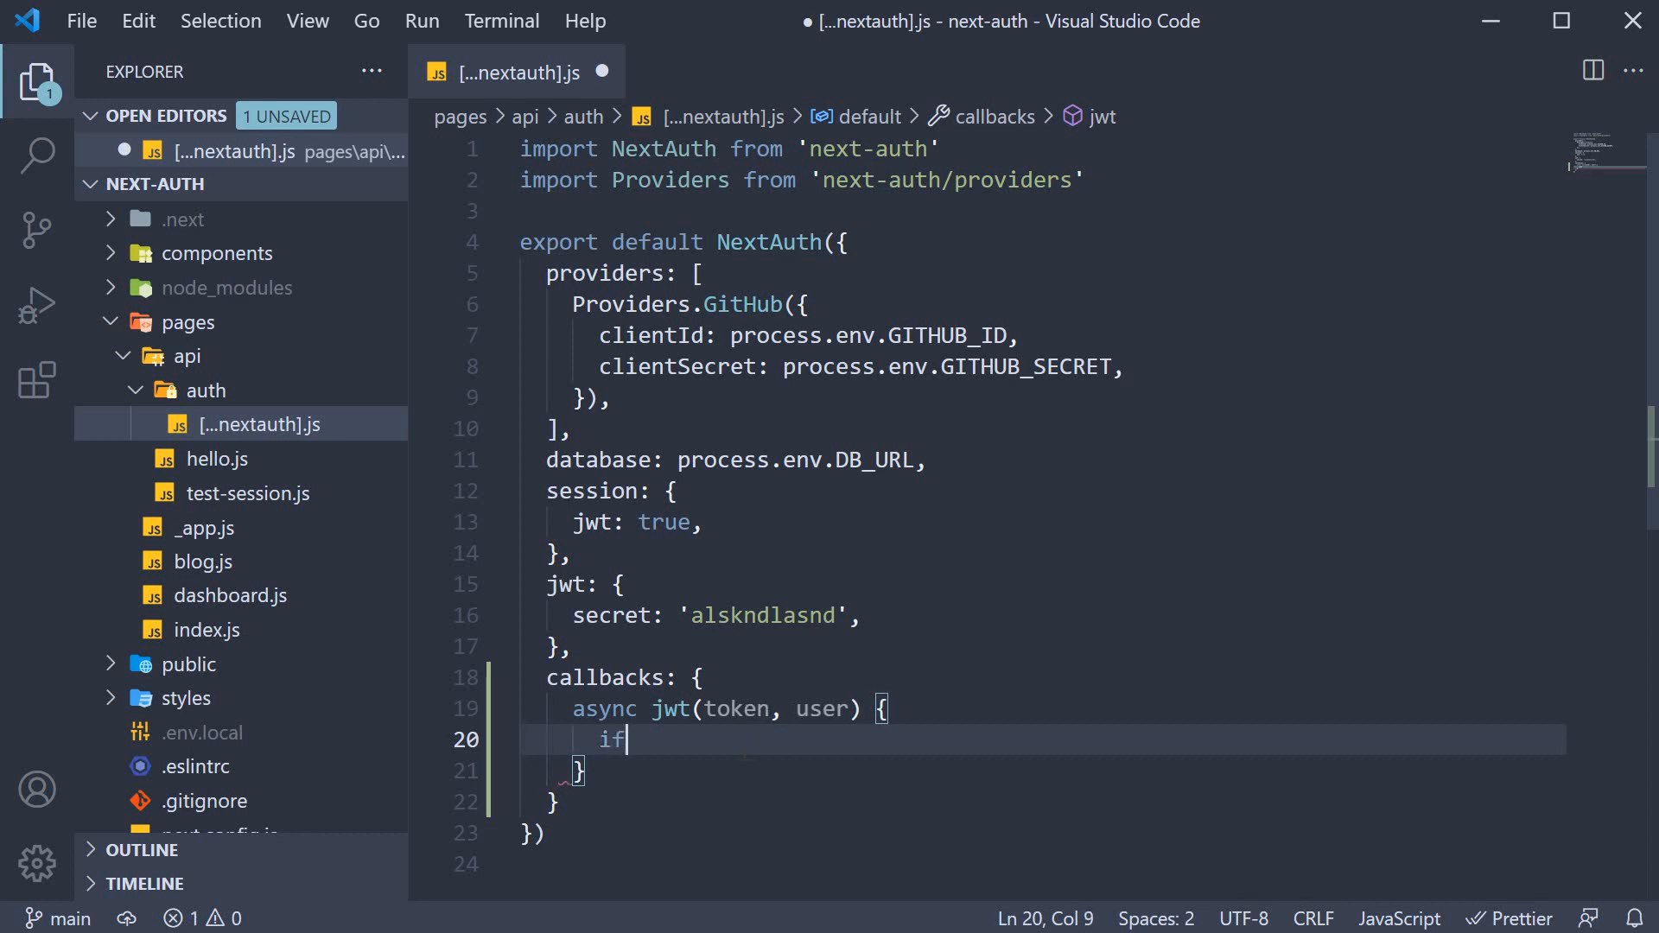
type("(user")
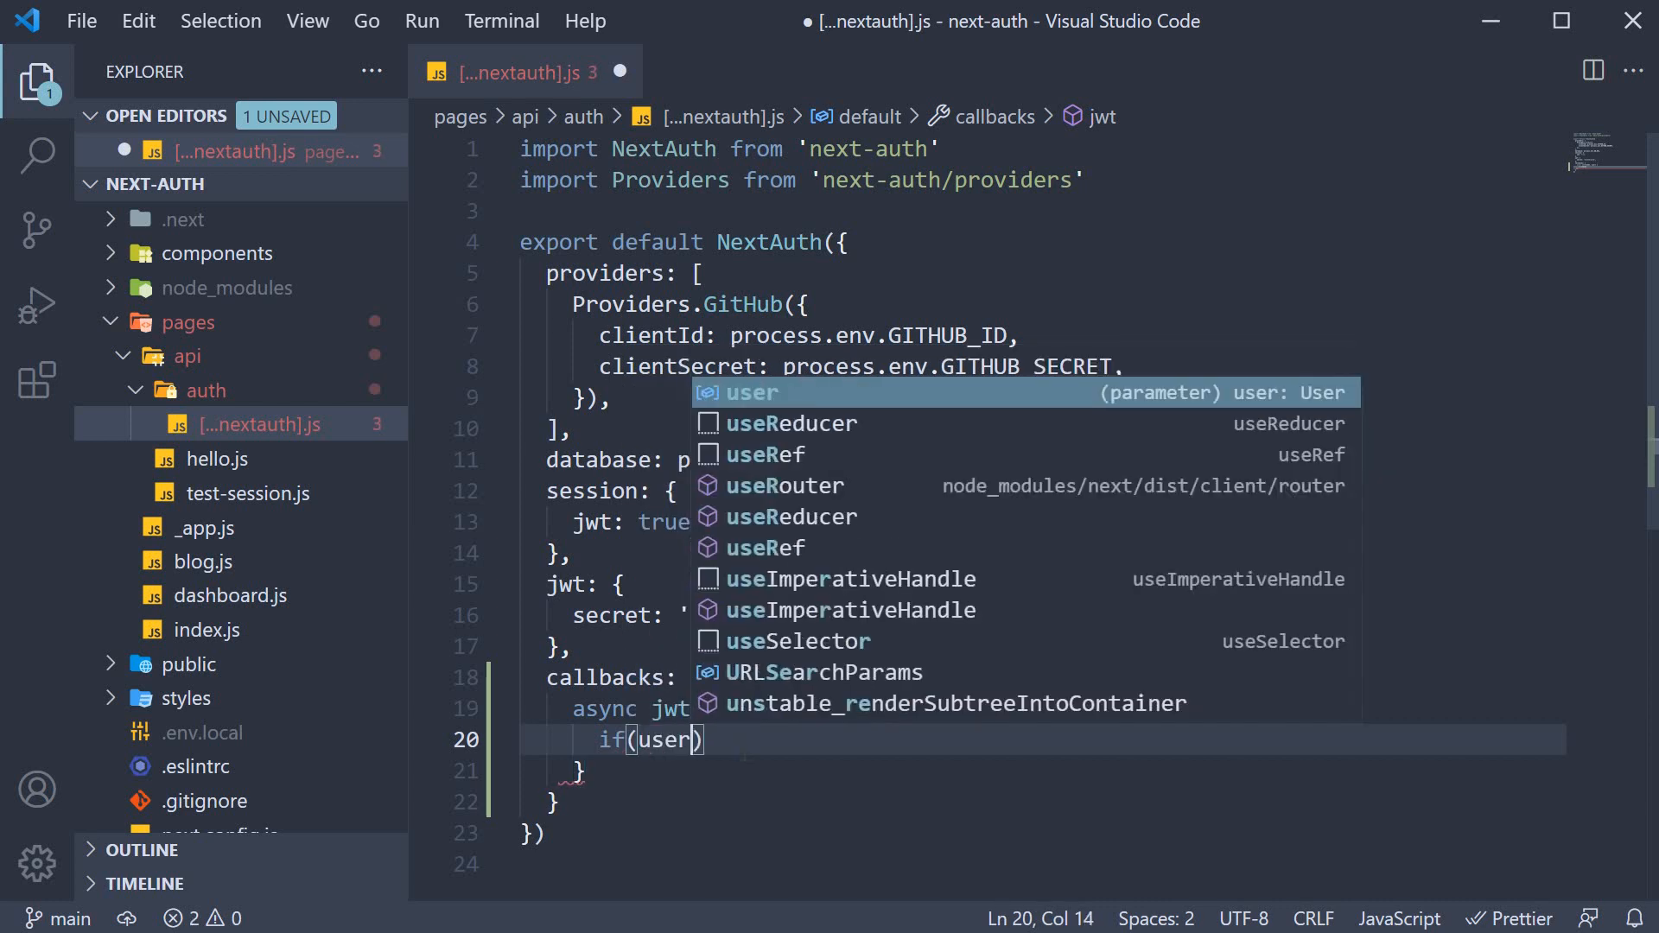
type("token.id = us")
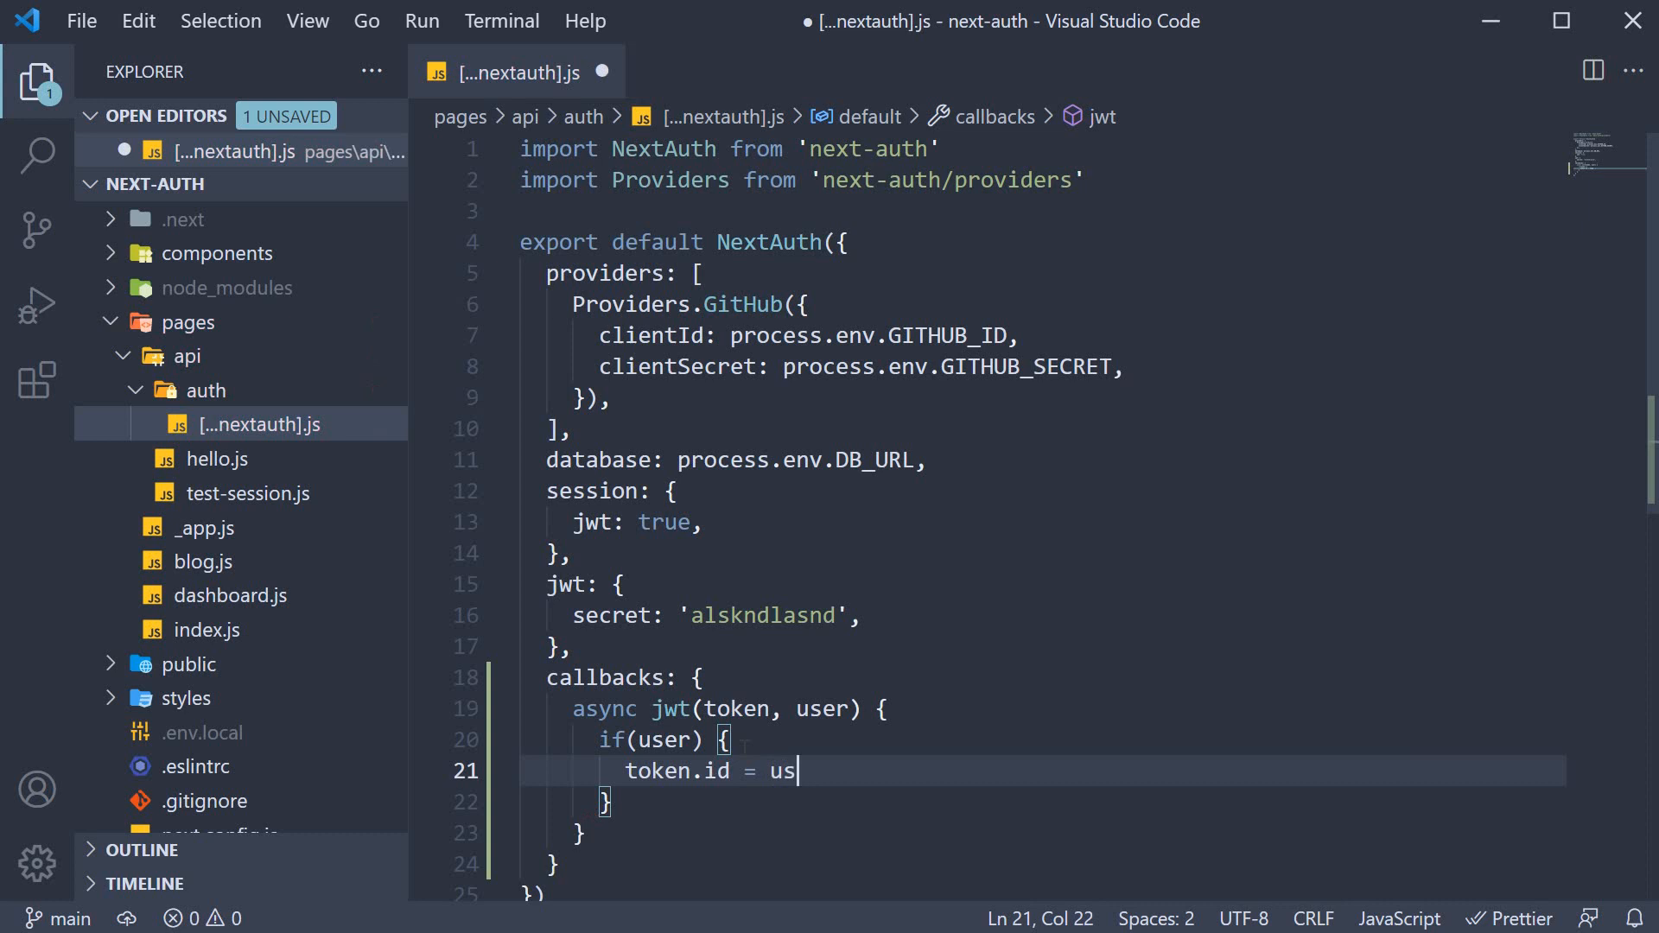
type("er.id")
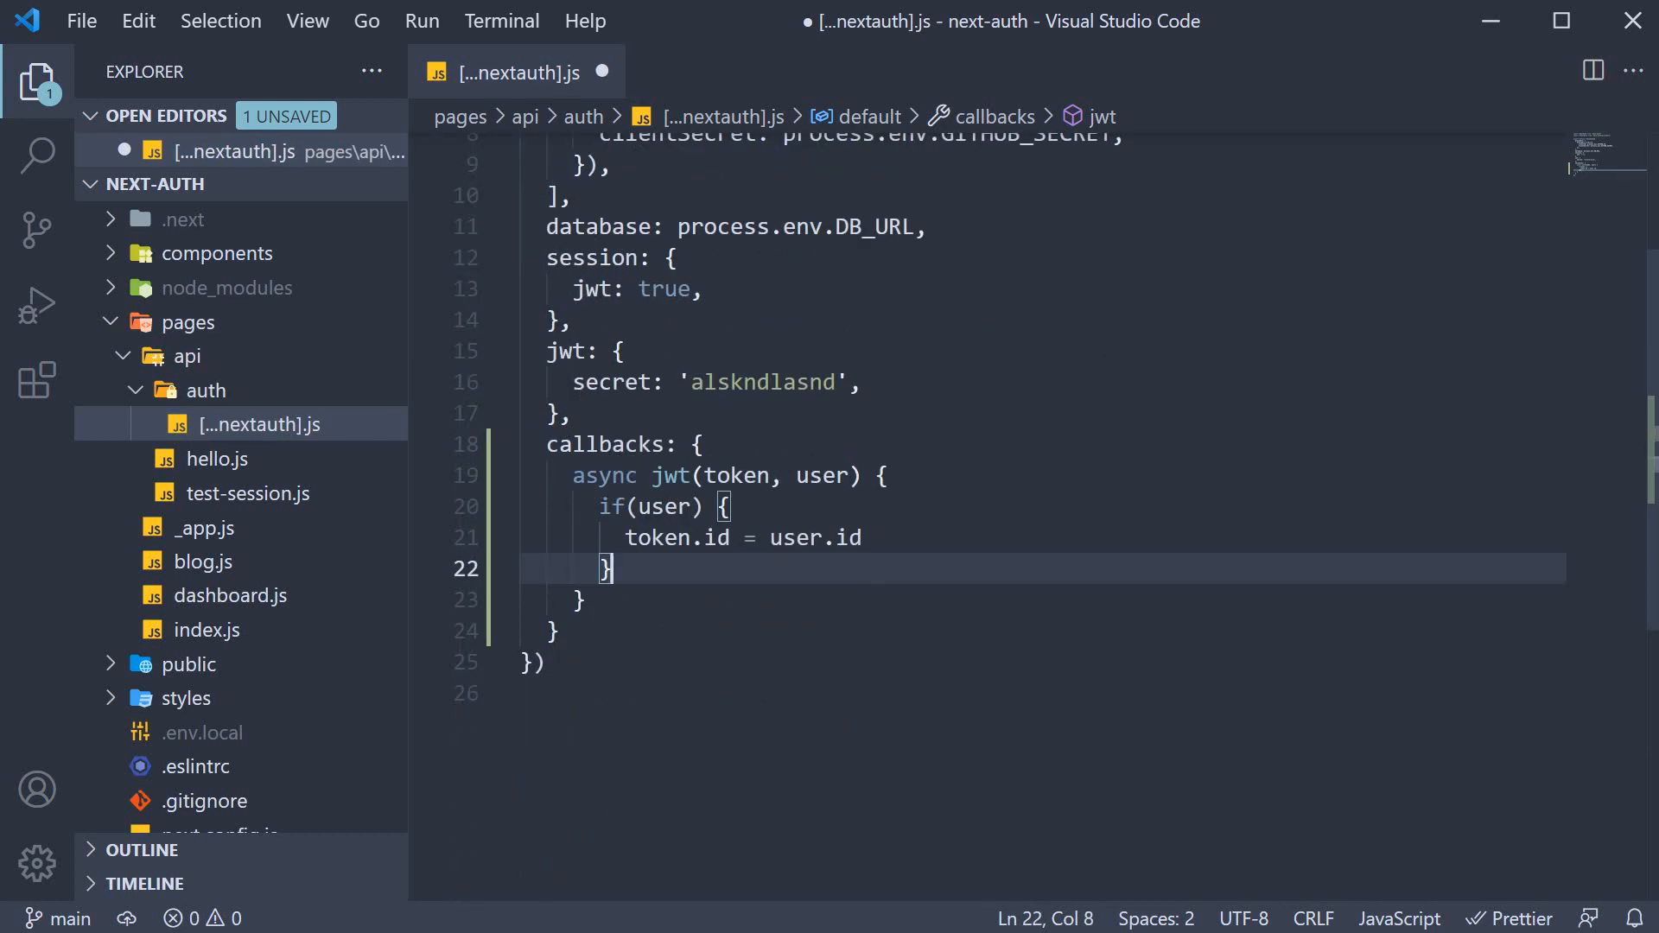
type("return")
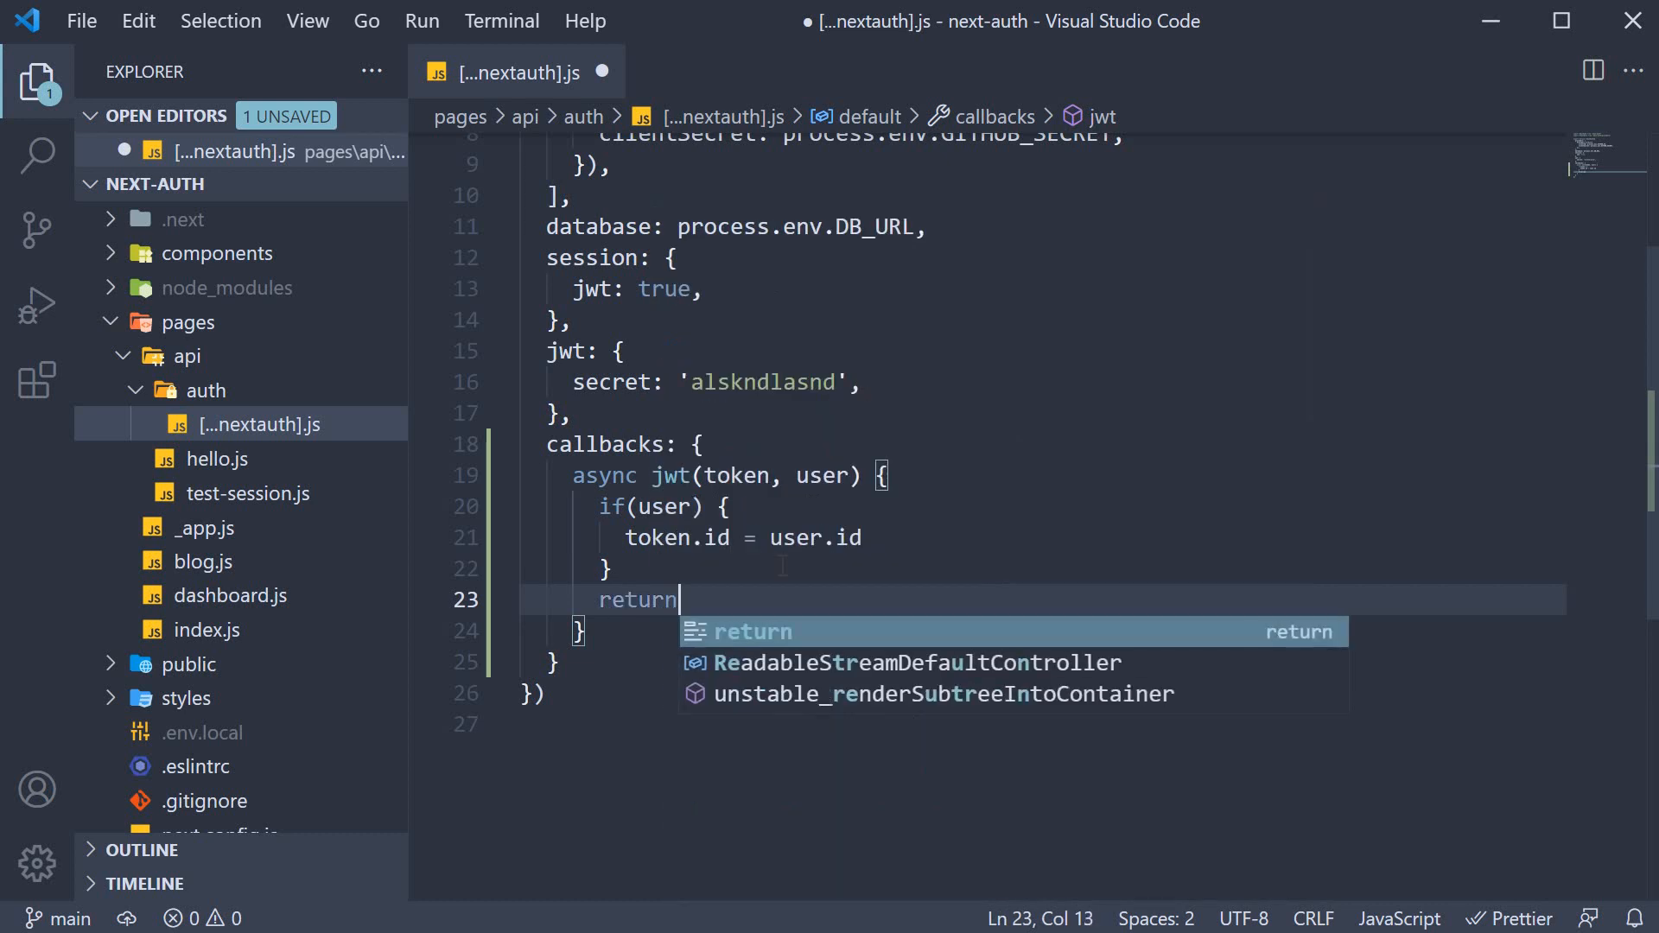
type("token")
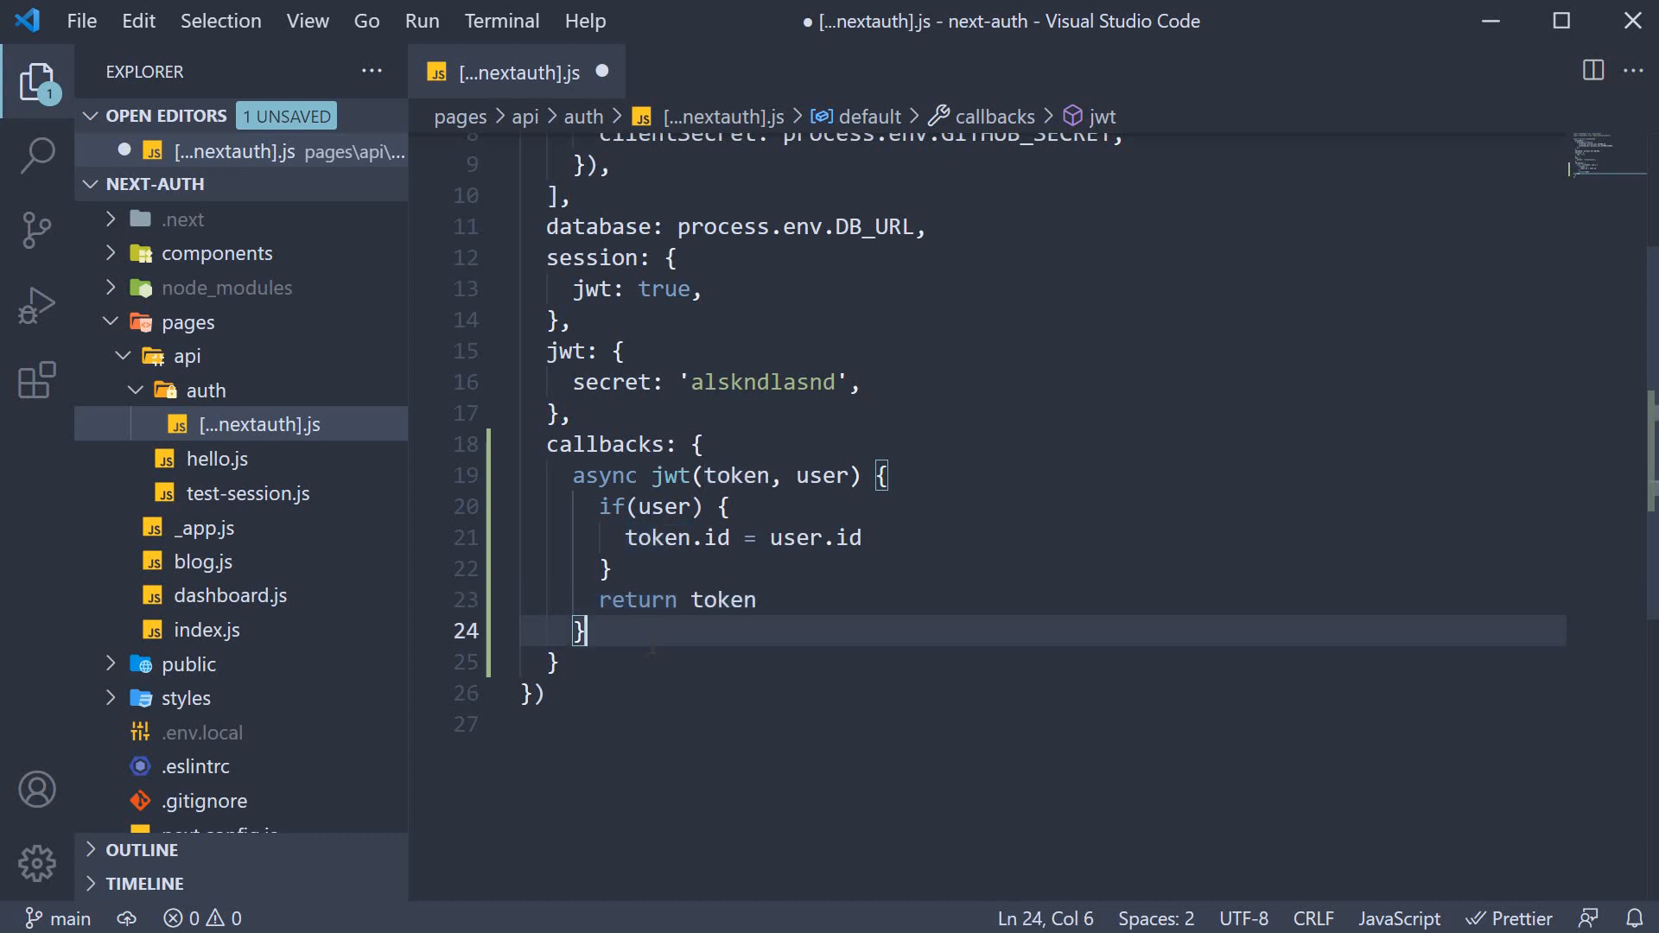
- Write async session(session, token) assigning session.user.id = token.id and returning session
type("async se")
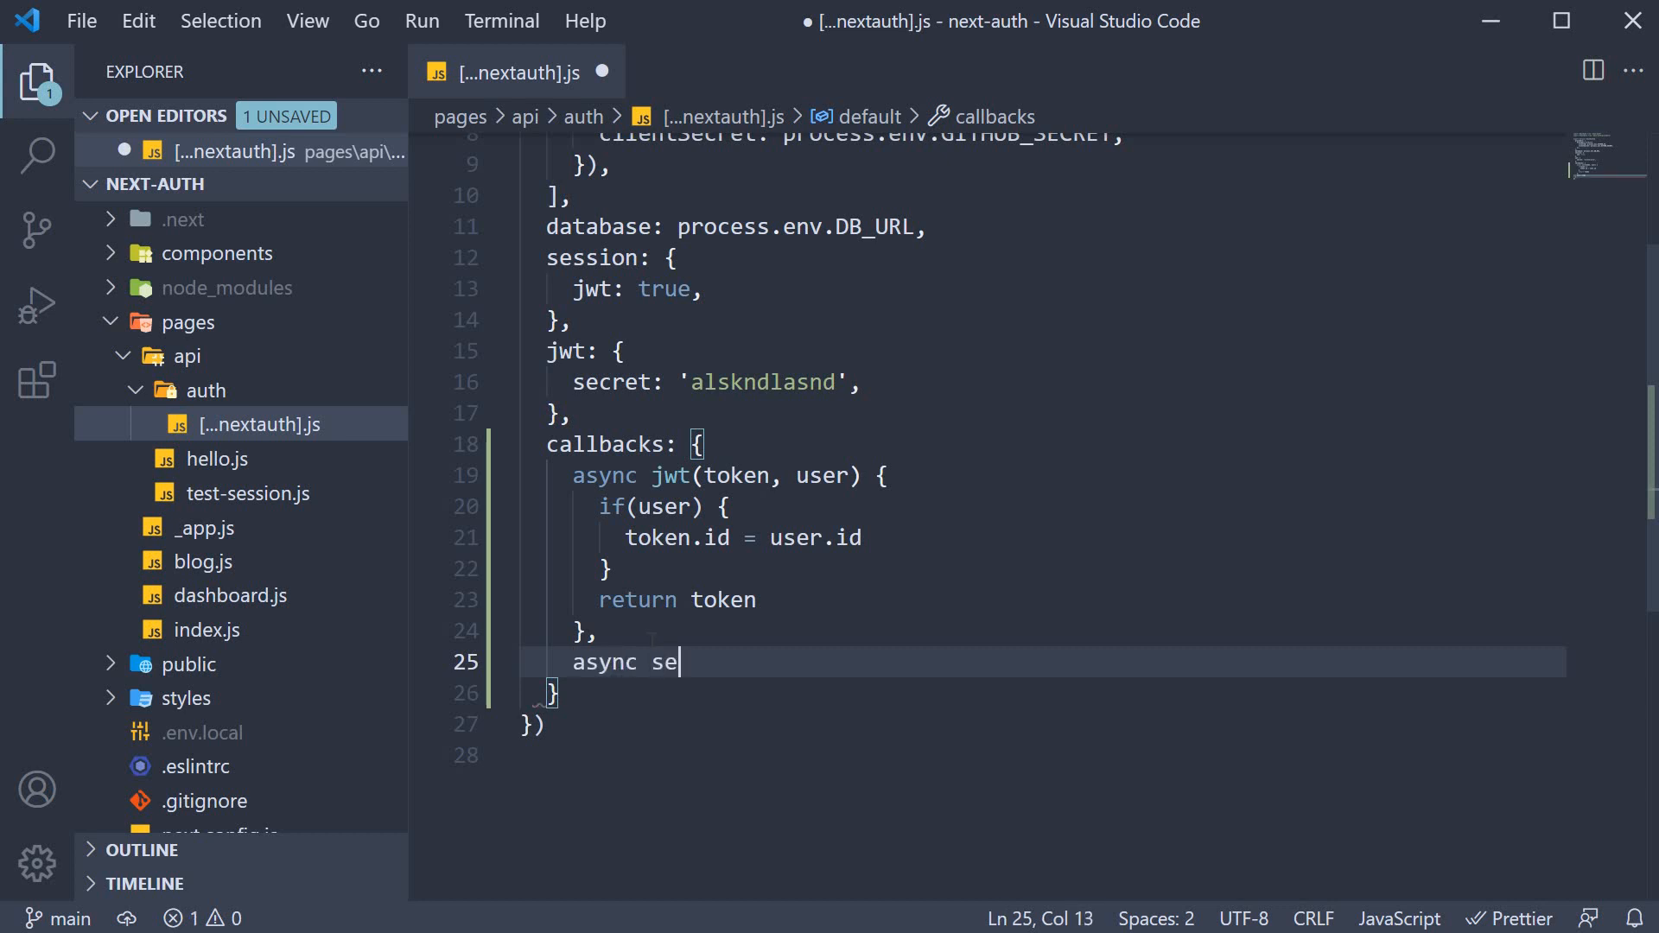
type("ssion() {}")
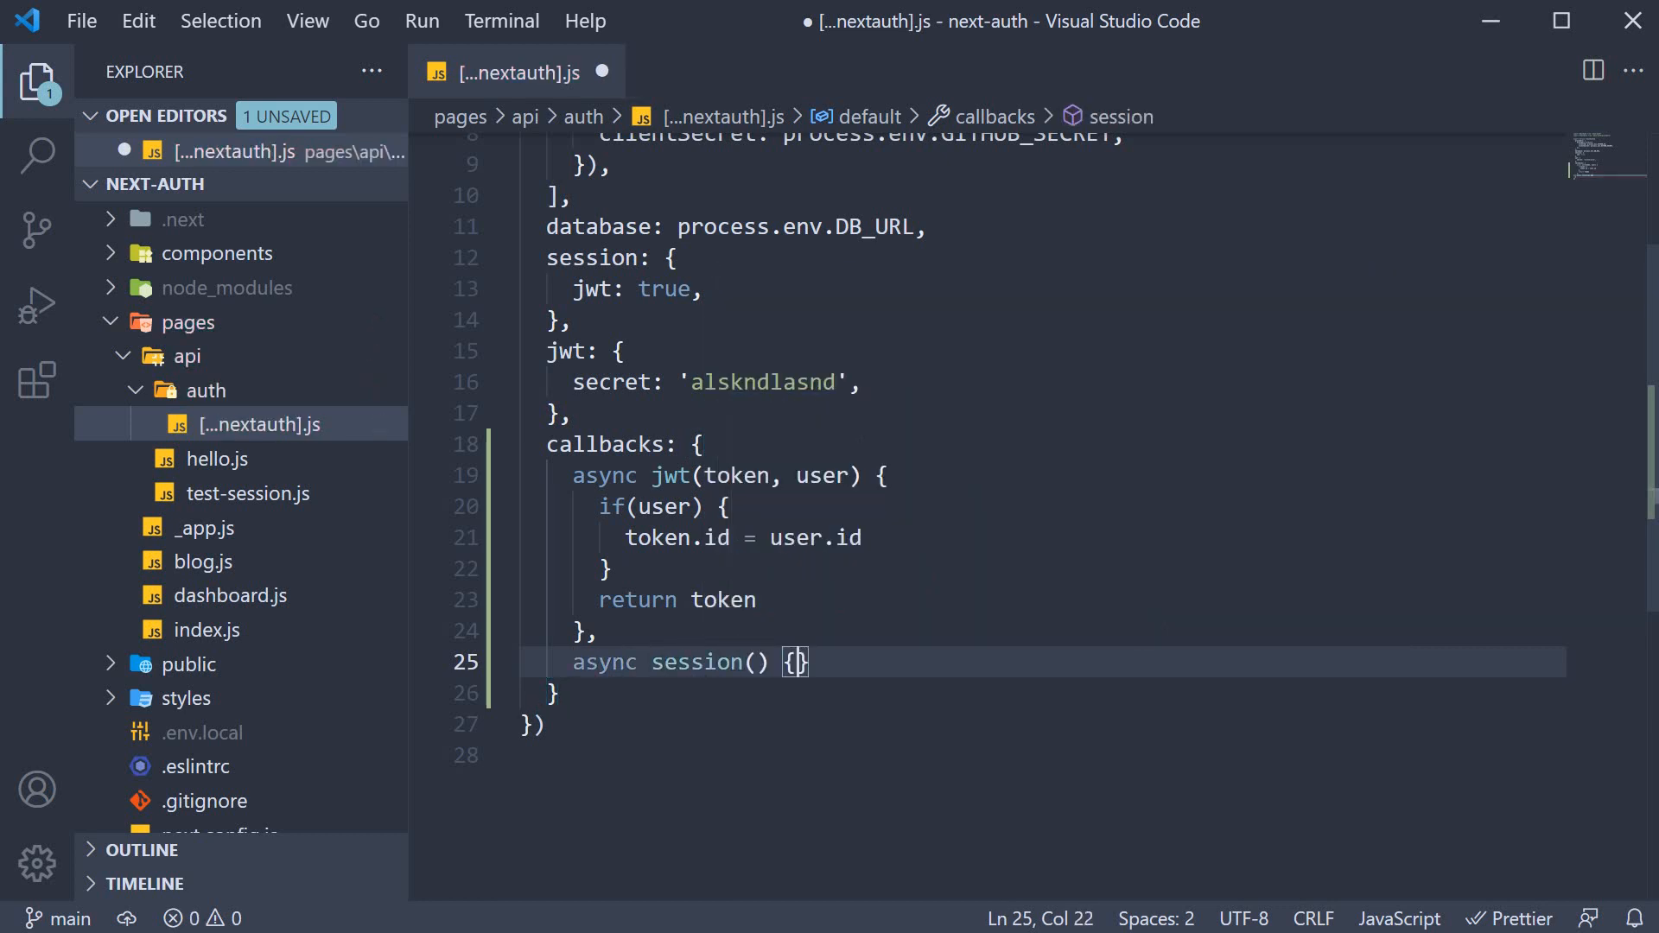
key("Enter")
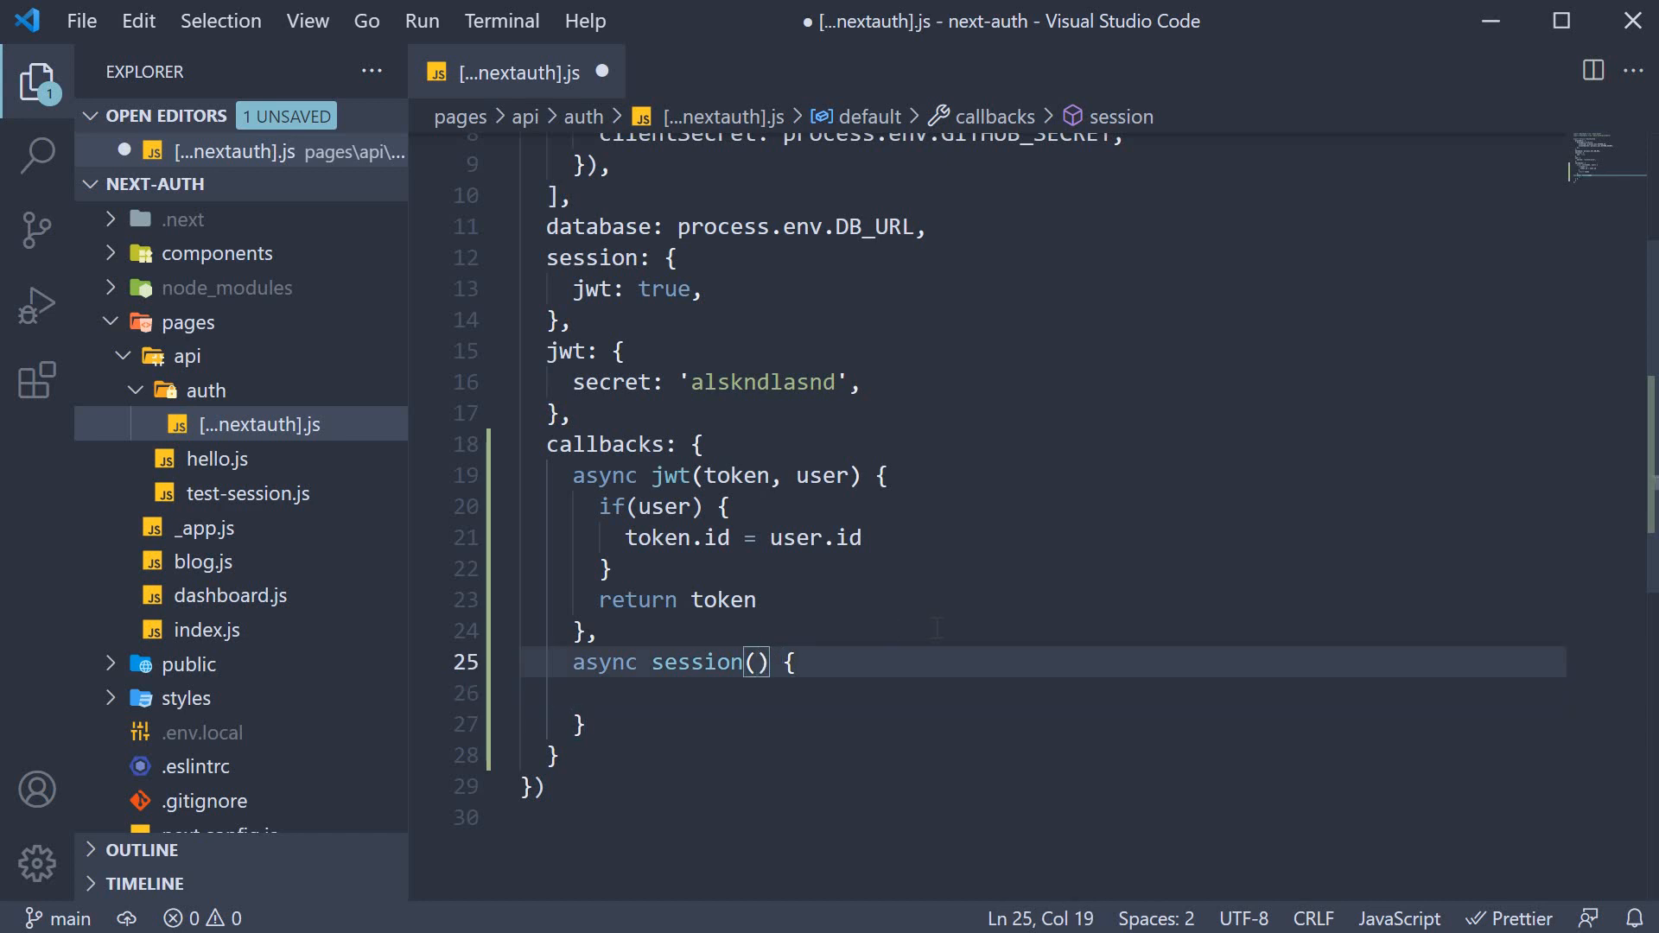
type("session, token")
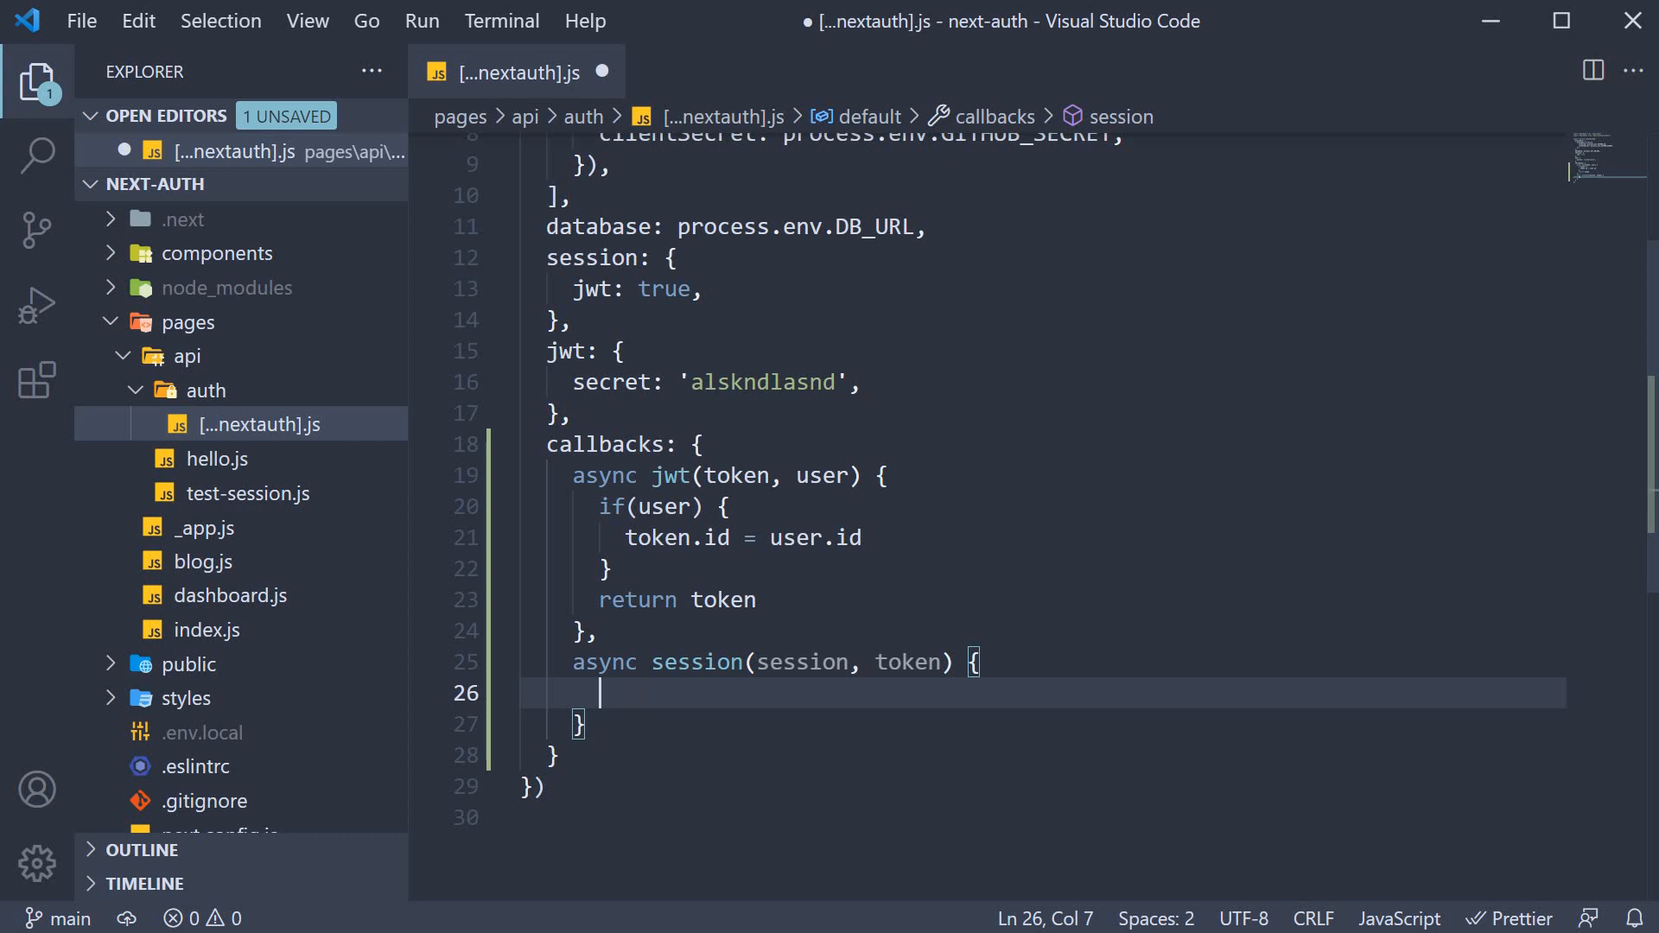
type("session.u")
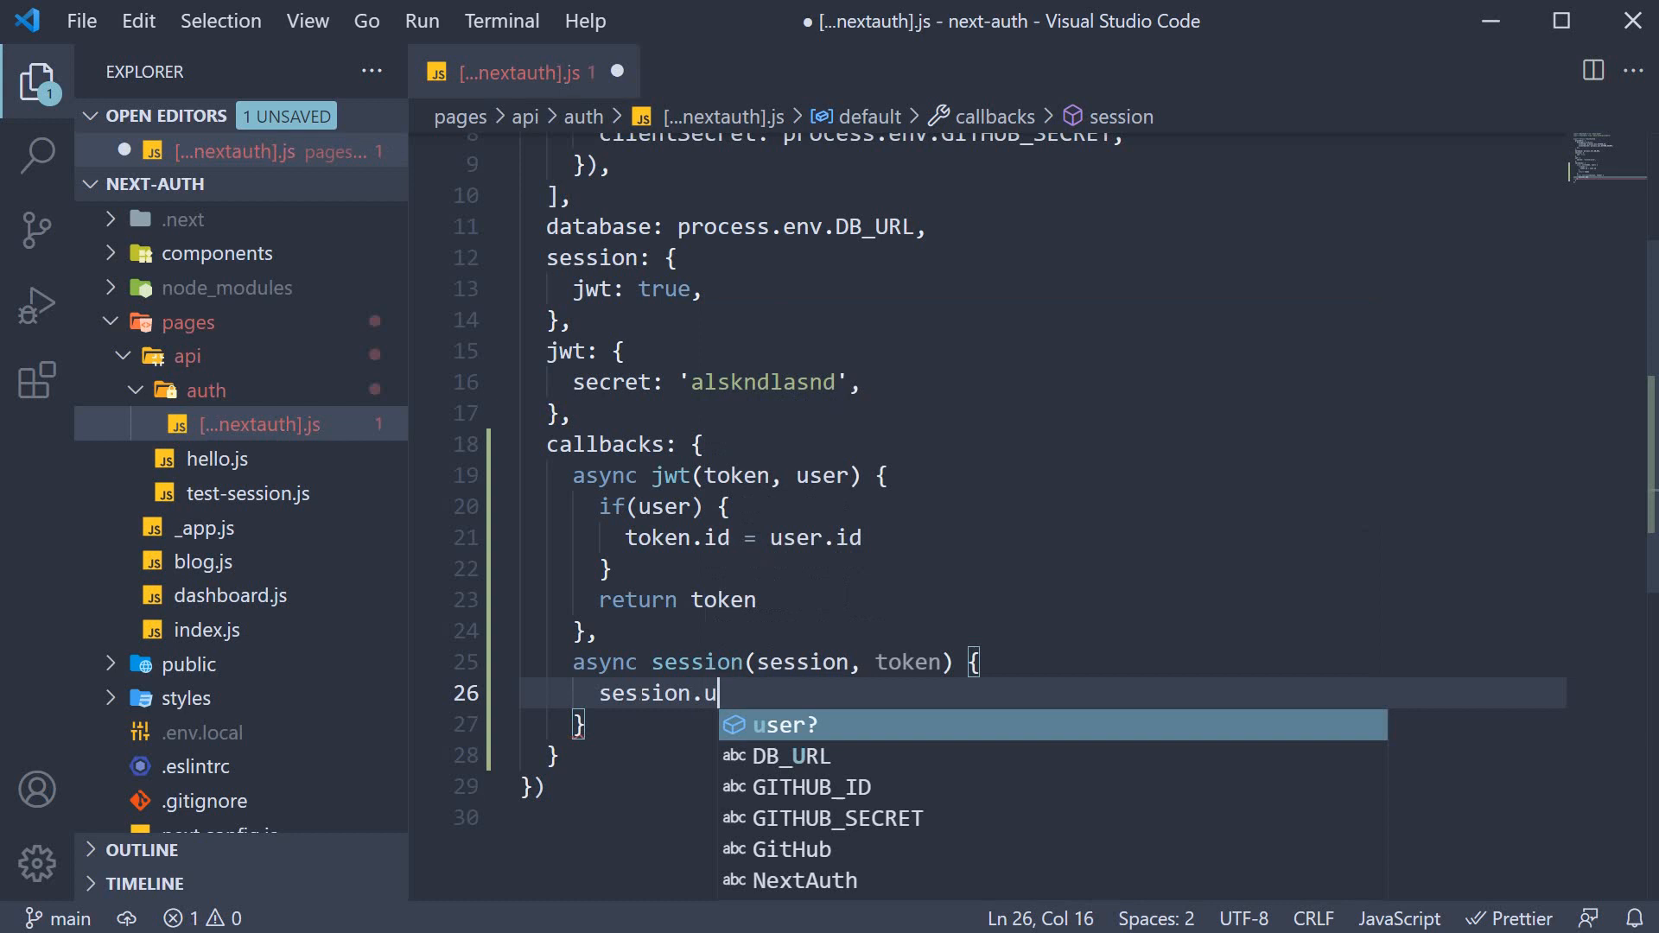
type("ser.id")
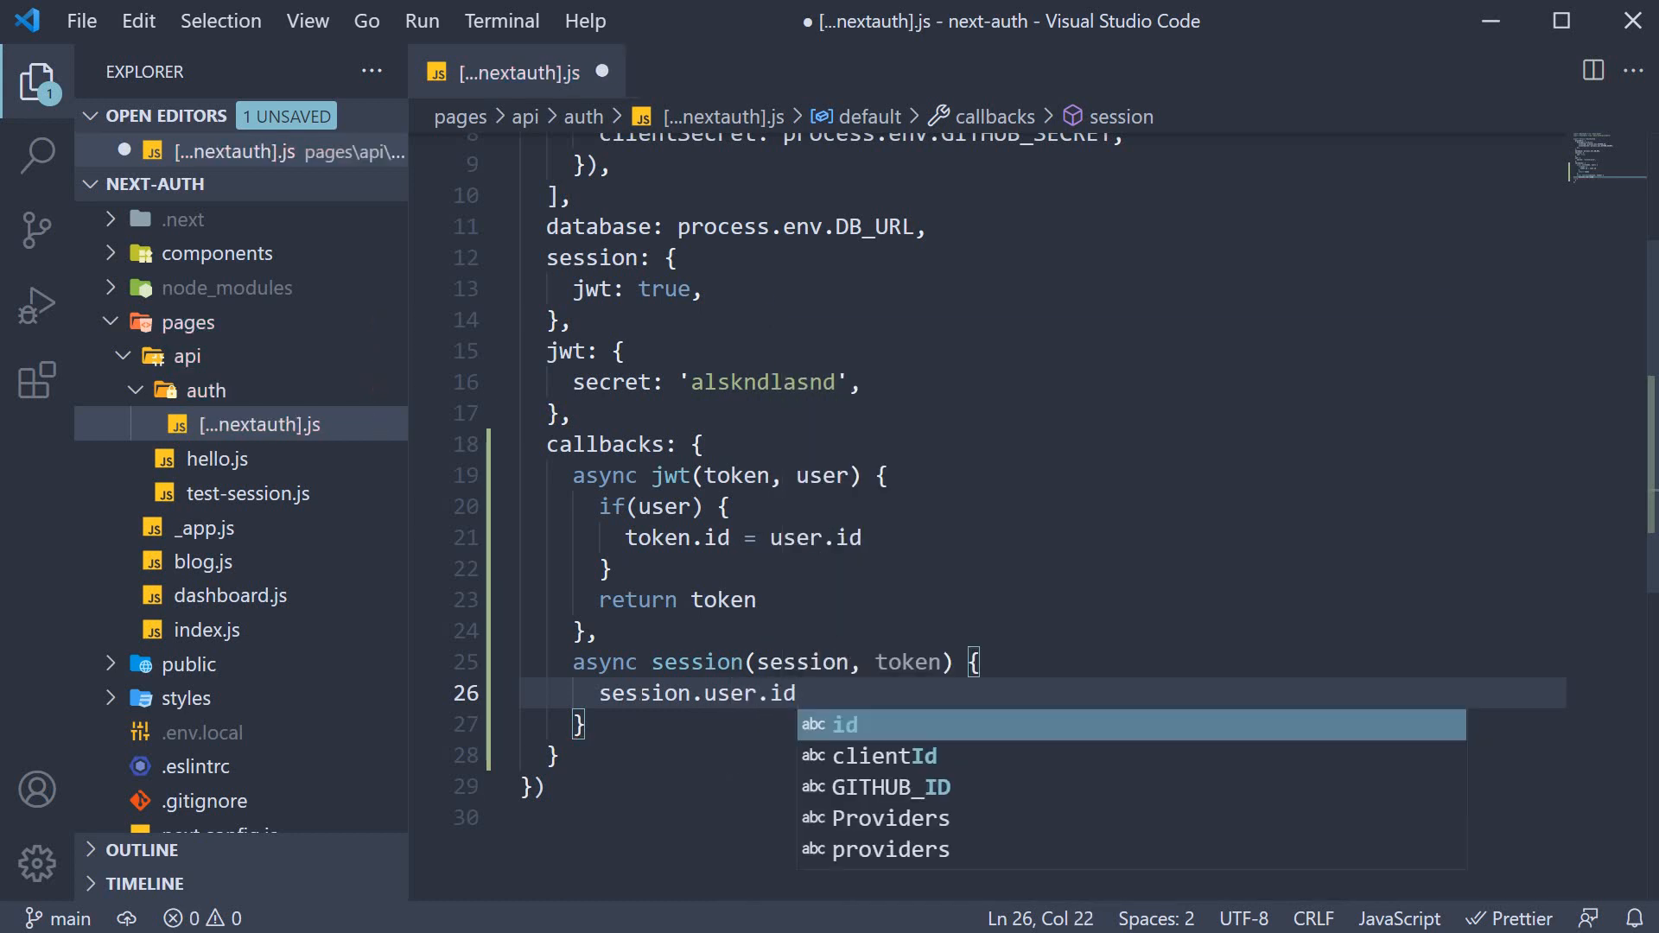
type("= token.id")
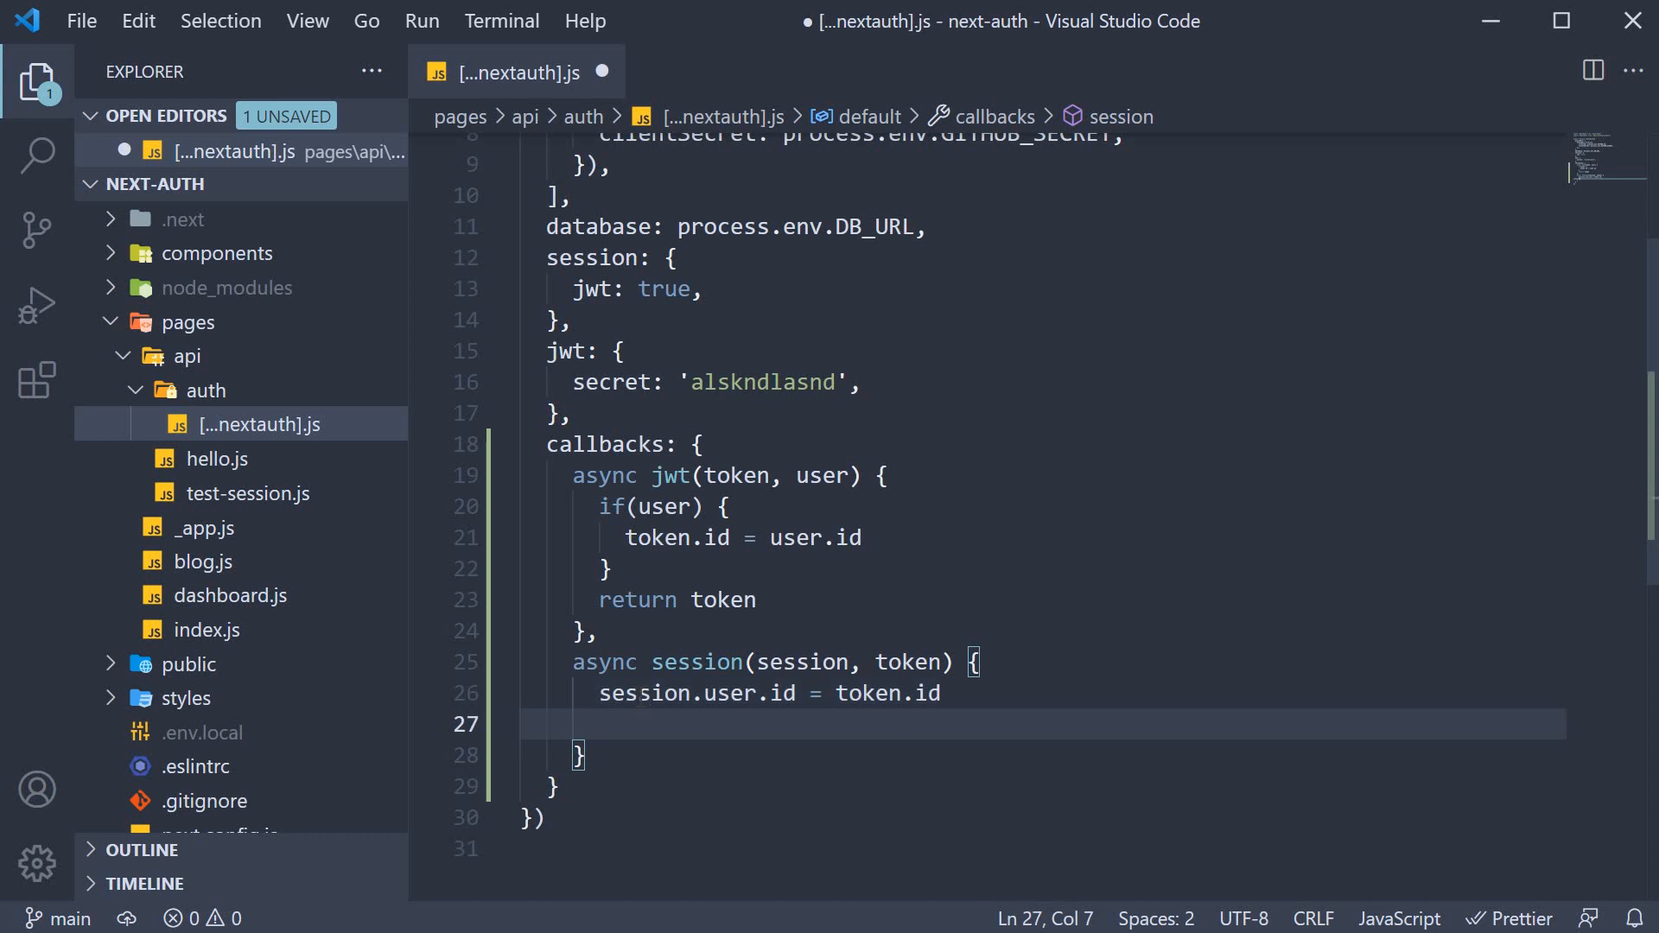
type("return session")
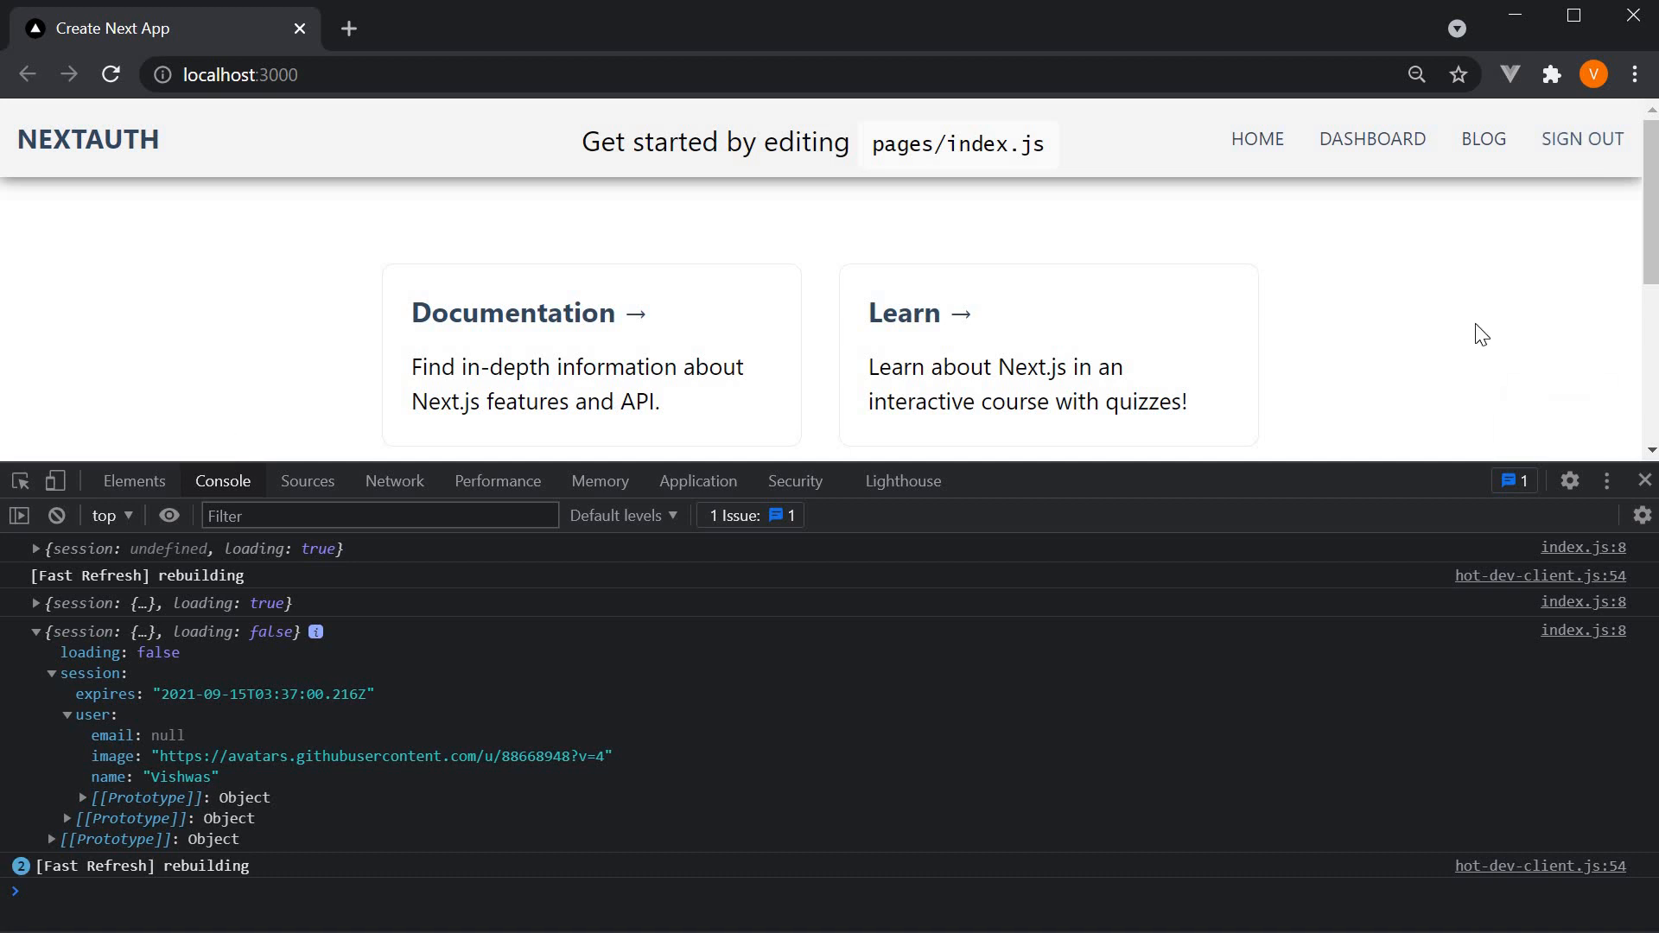
- Sign out and back in, then expand the latest log's session user to reveal its id
left_click(1582, 138)
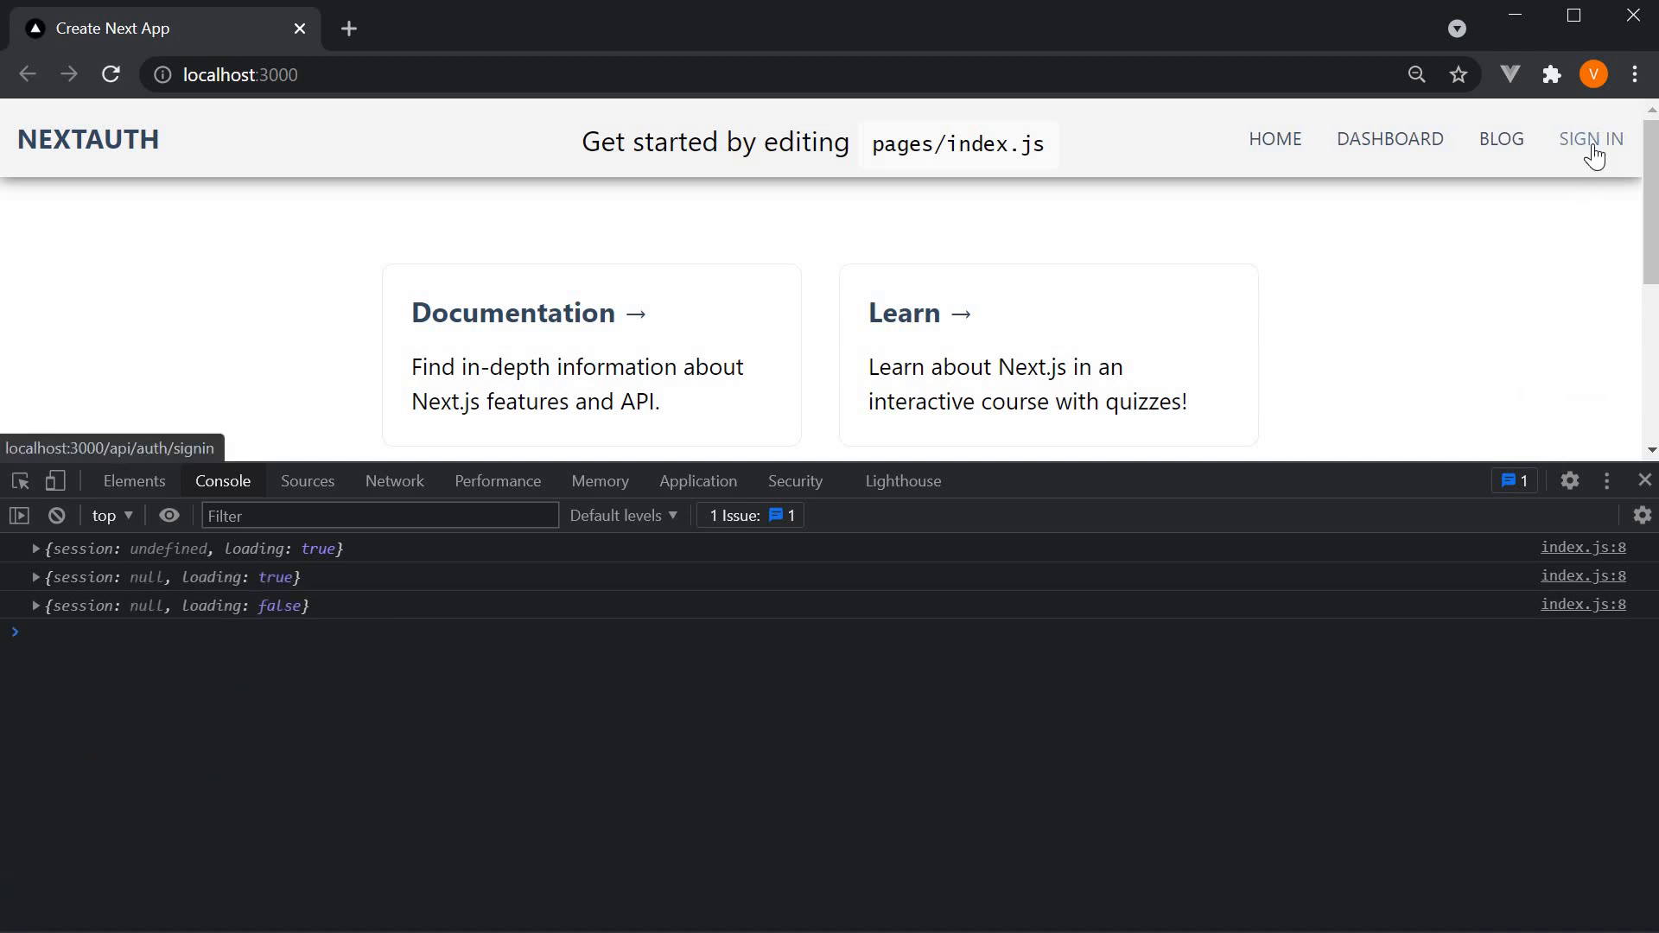
left_click(1590, 138)
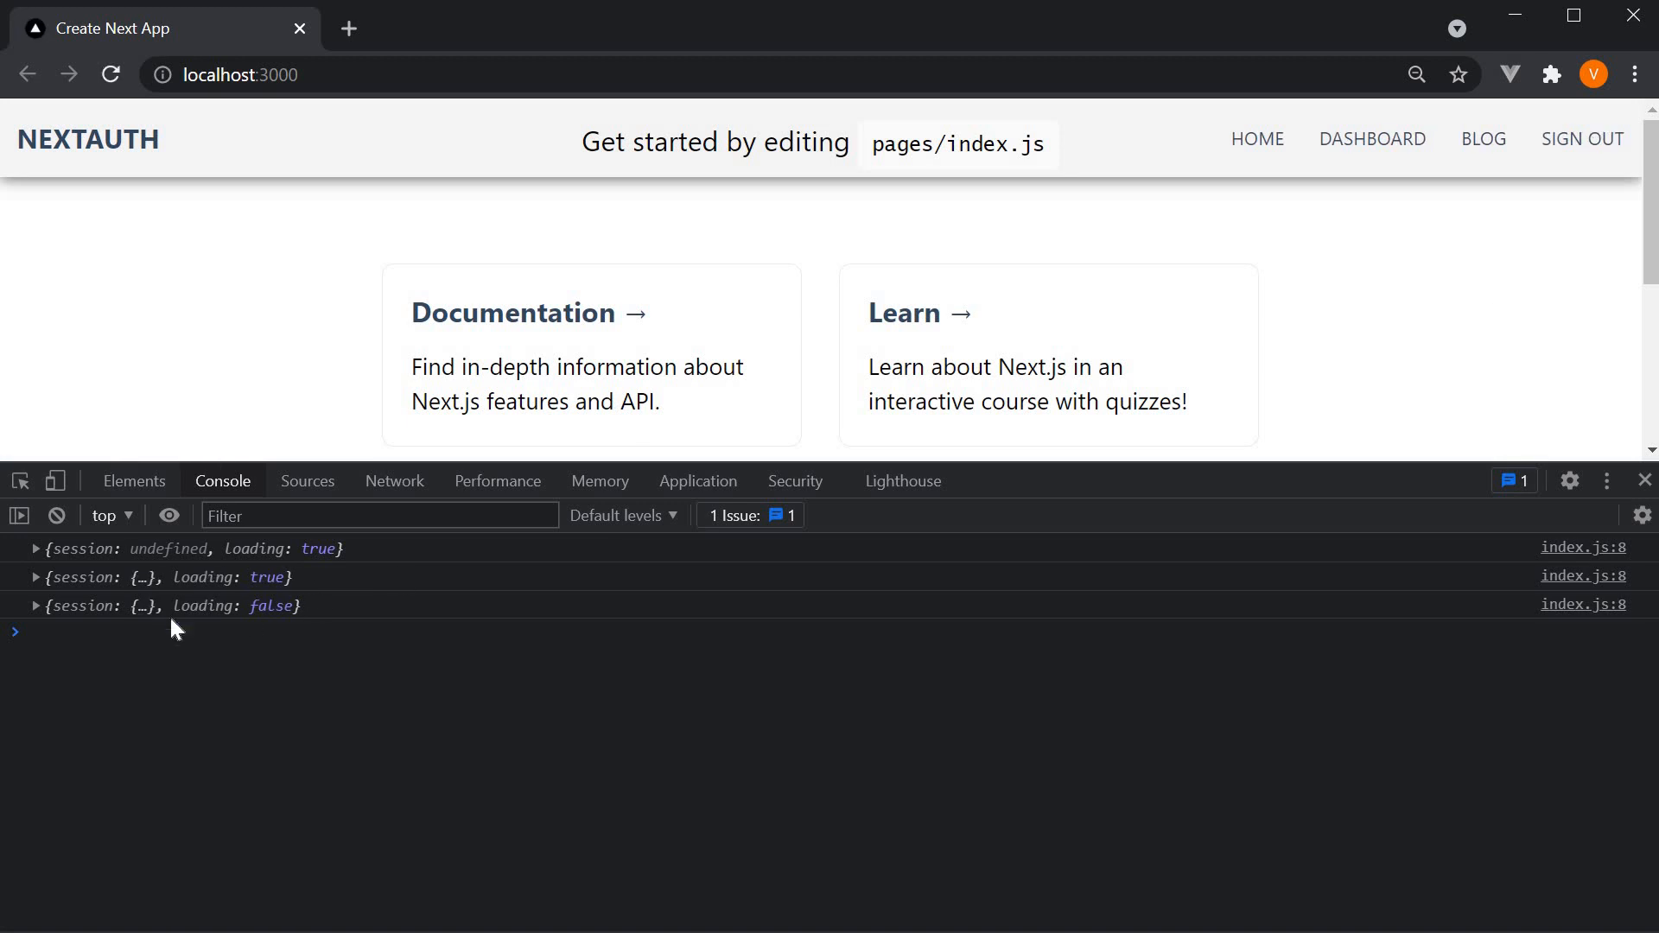
left_click(36, 605)
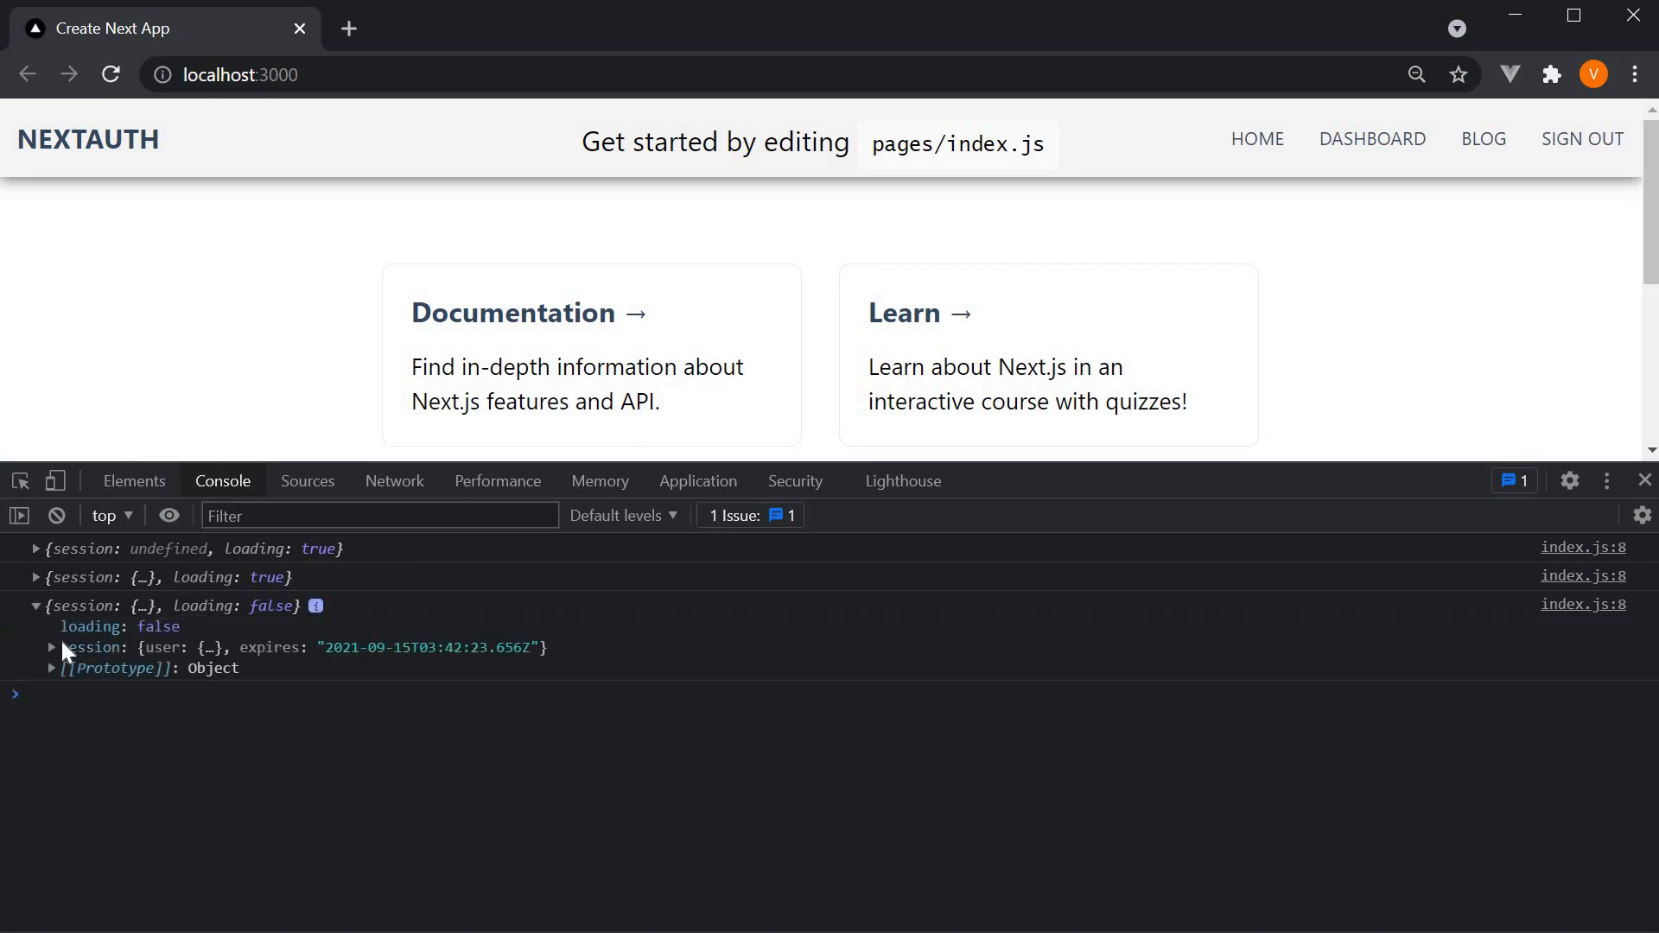
left_click(51, 648)
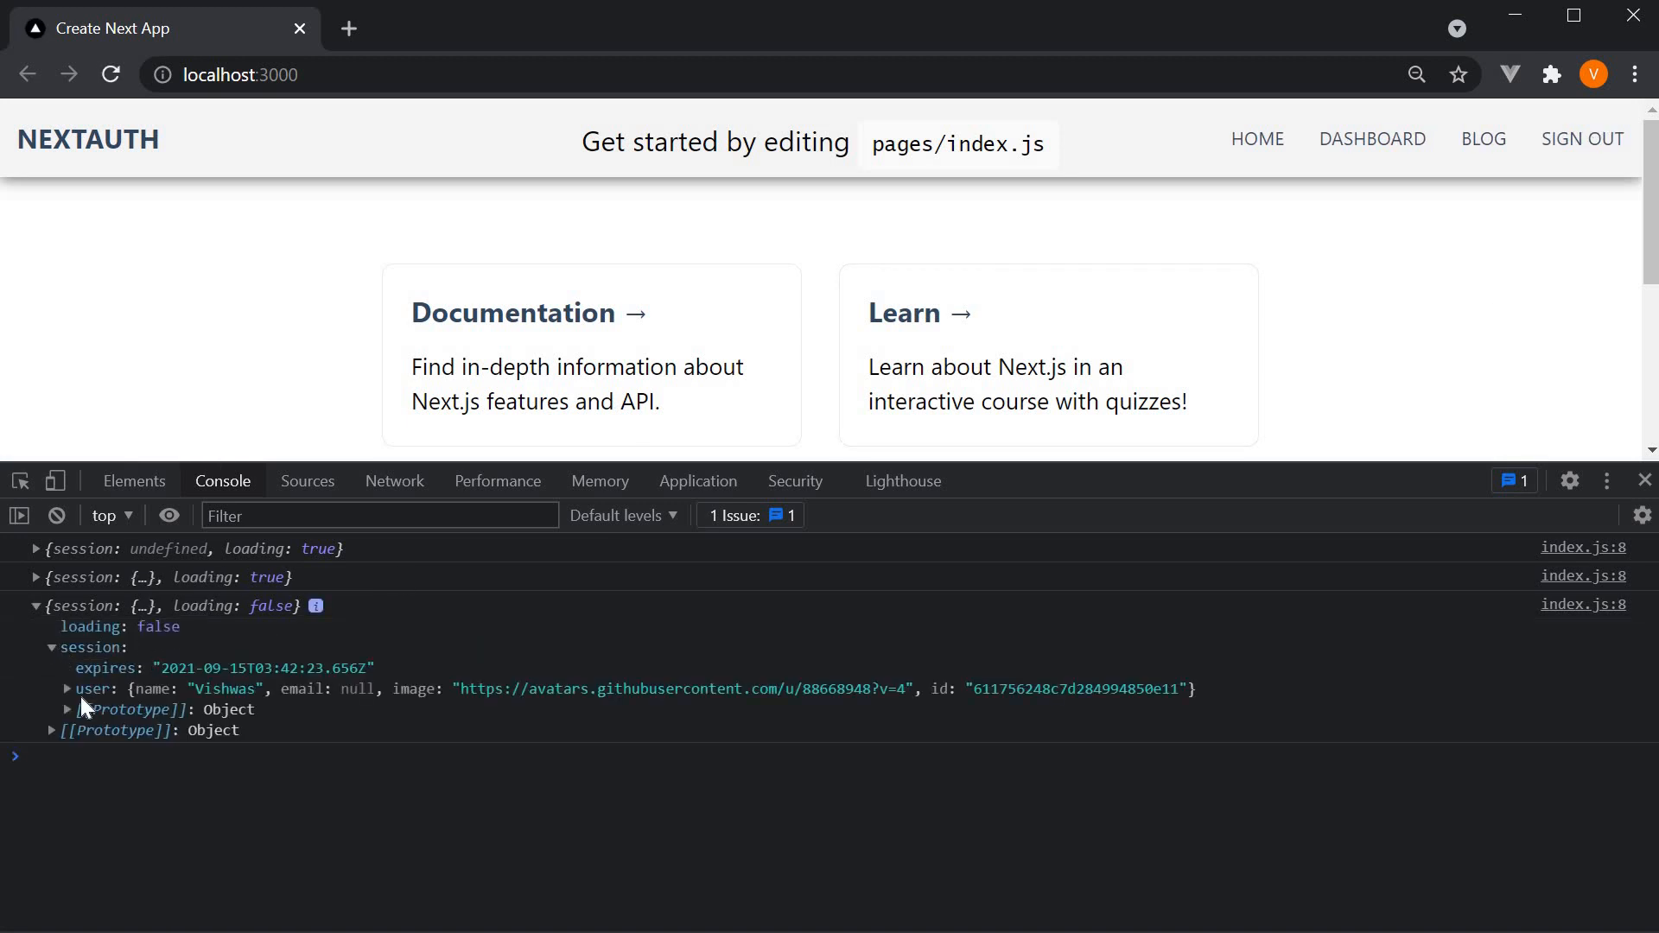
left_click(66, 689)
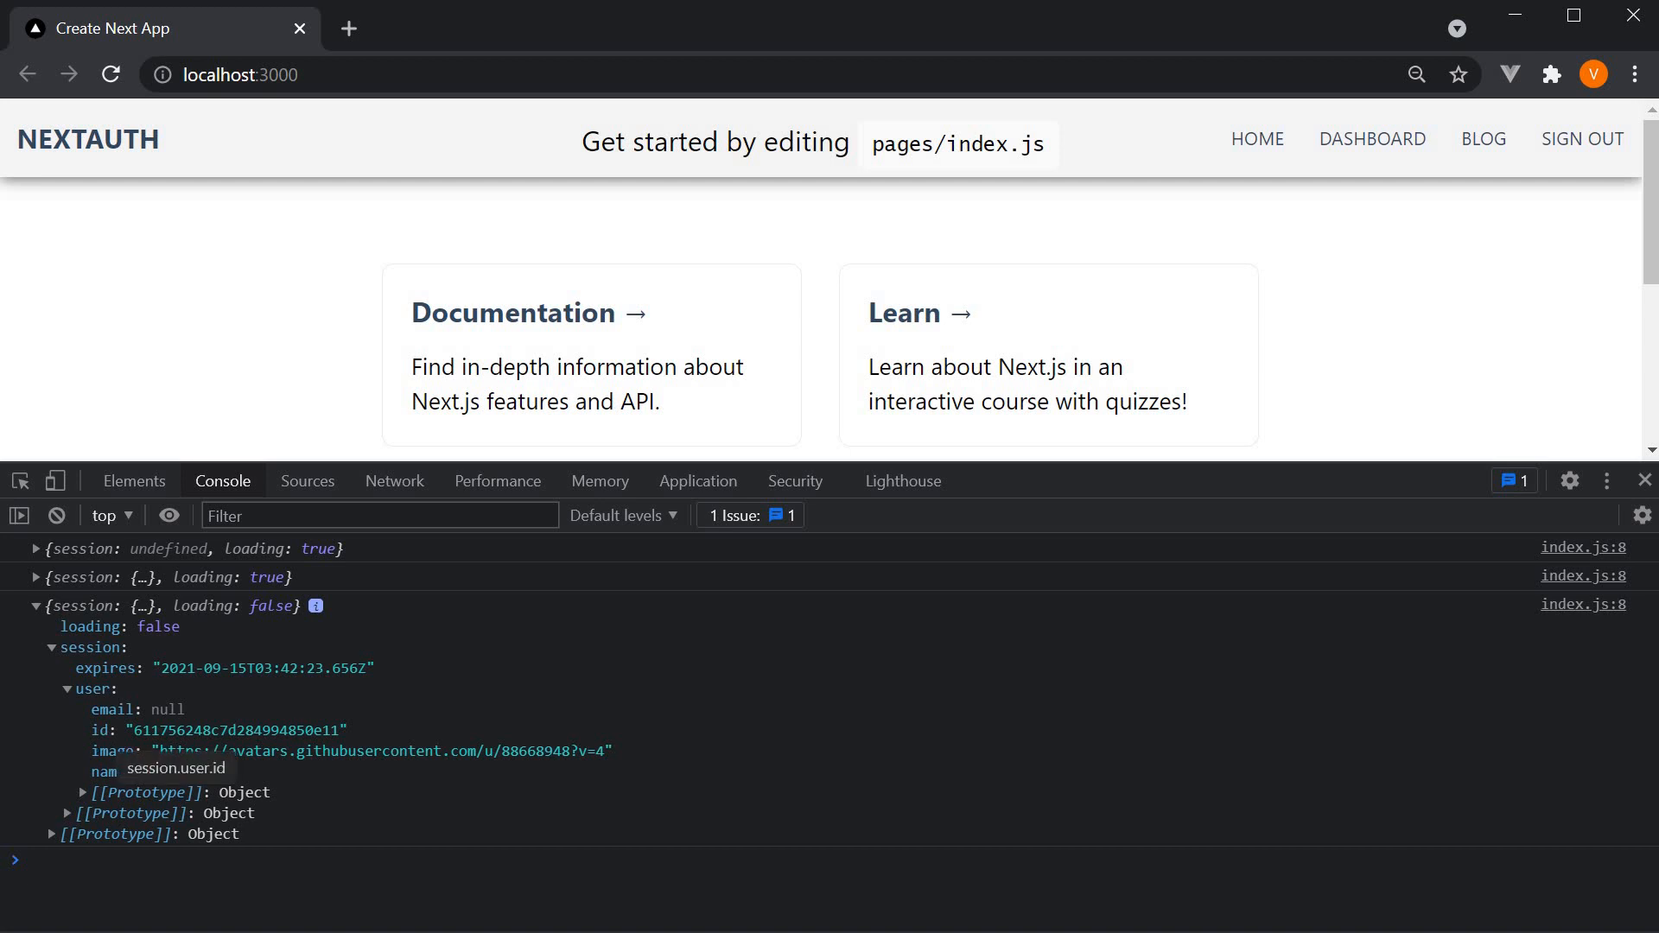
mouse_move(104, 748)
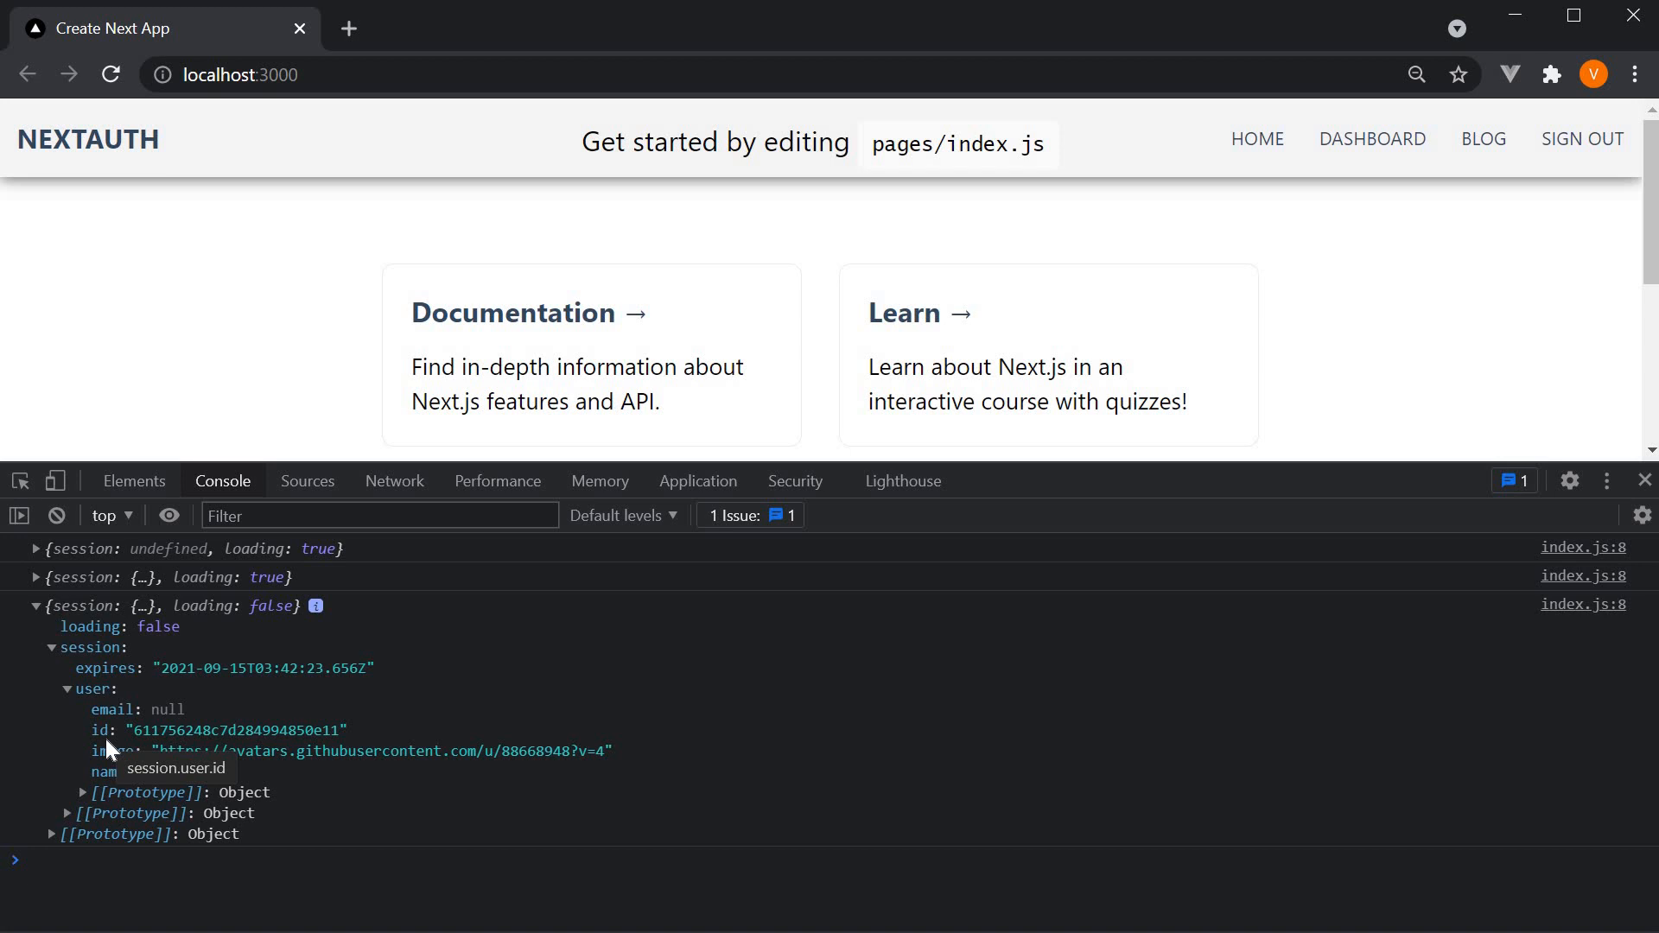
mouse_move(278, 748)
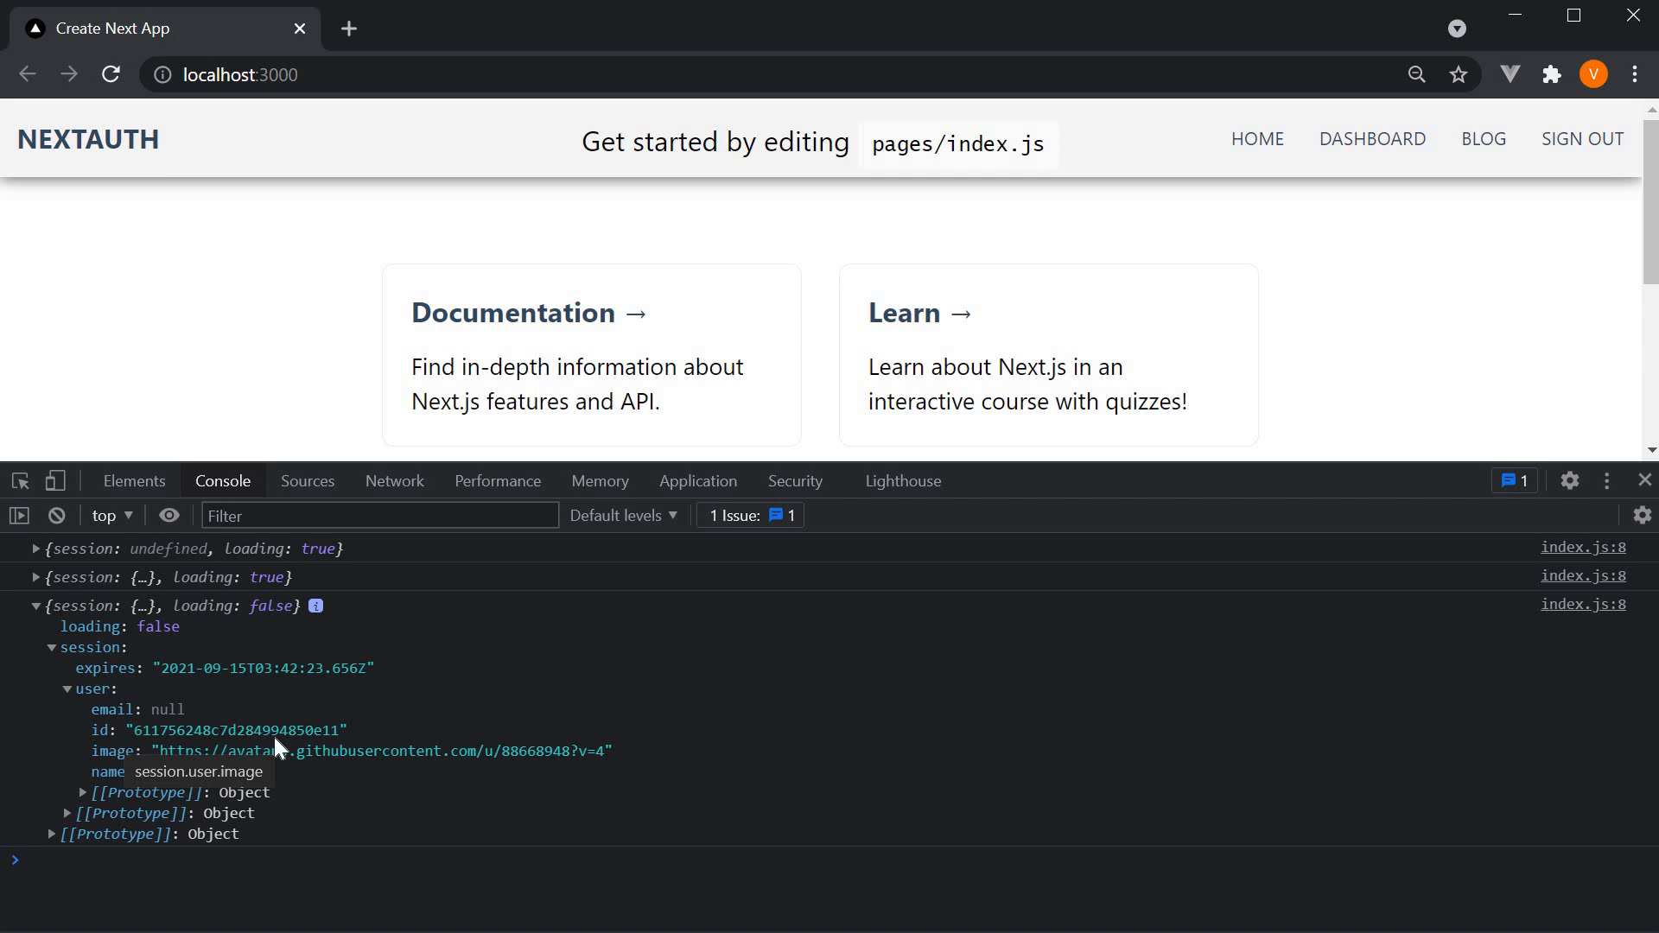